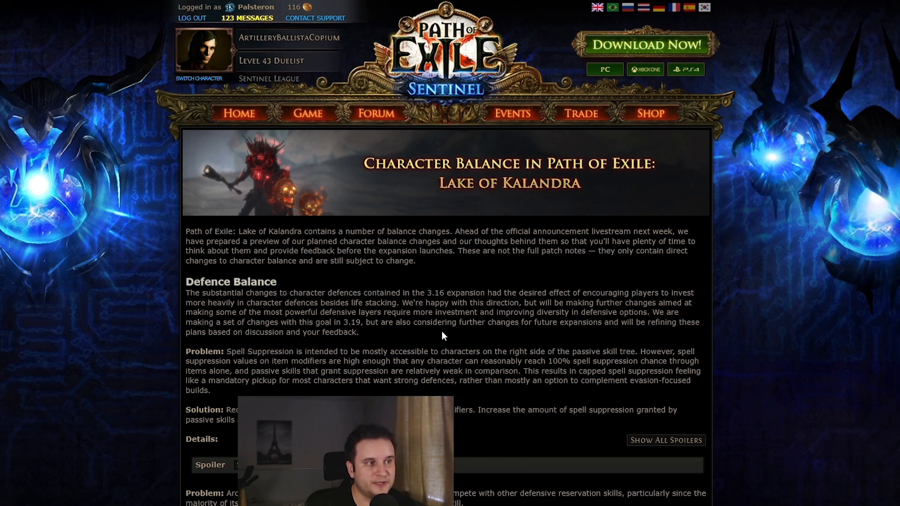
mouse_move(293, 342)
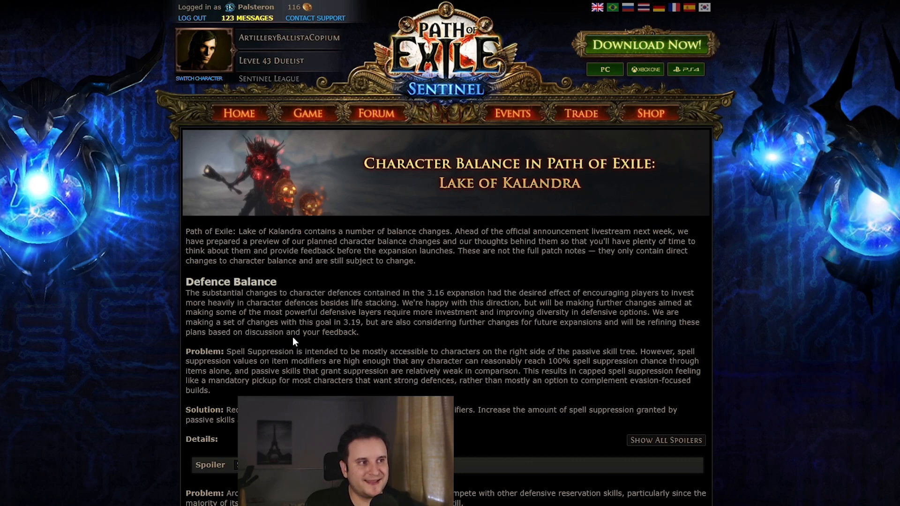
mouse_move(182, 305)
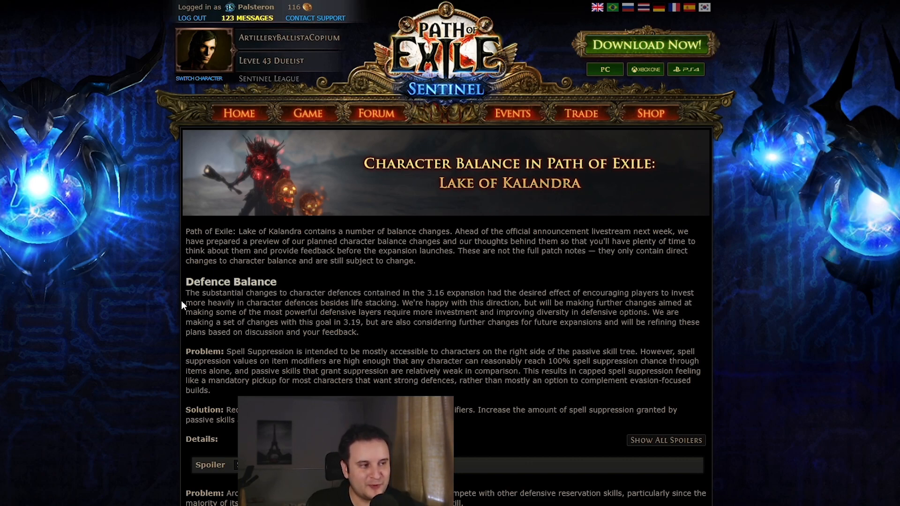
mouse_move(194, 323)
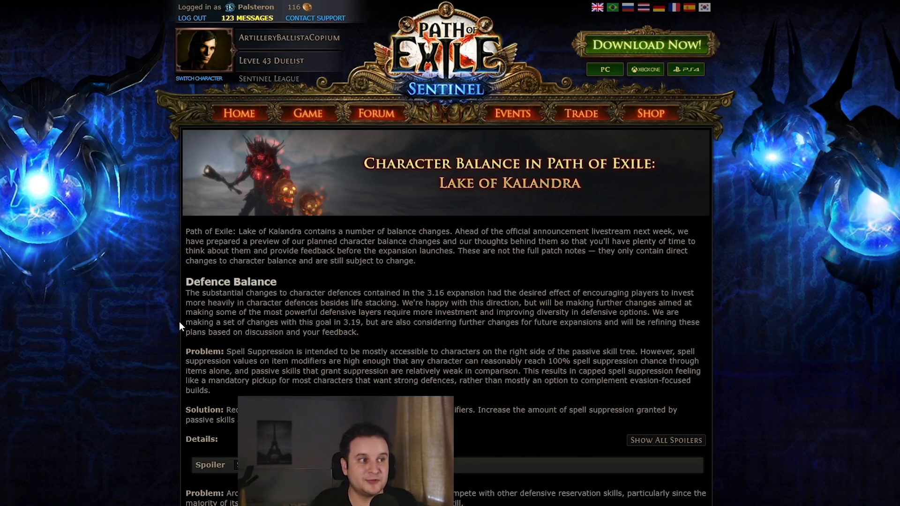
mouse_move(170, 369)
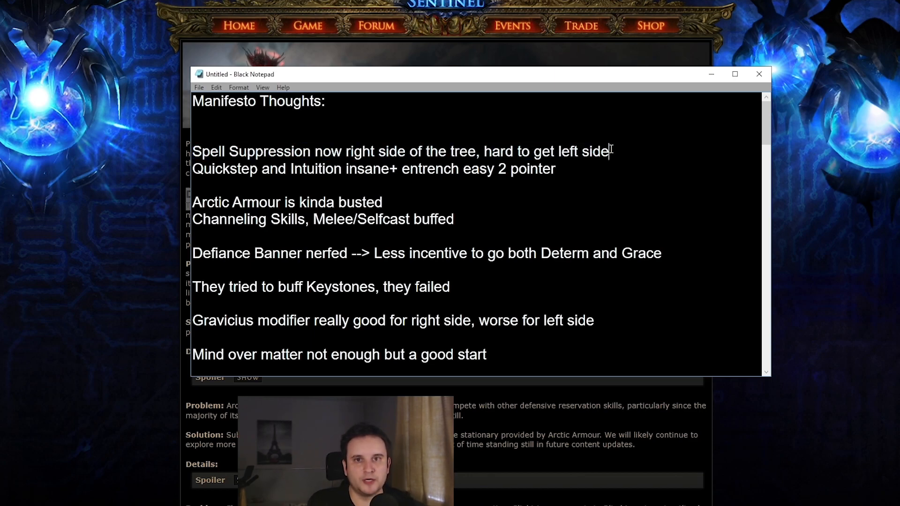
Show the build's passive skill tree in Path of Building and zoom around it
left_click(758, 74)
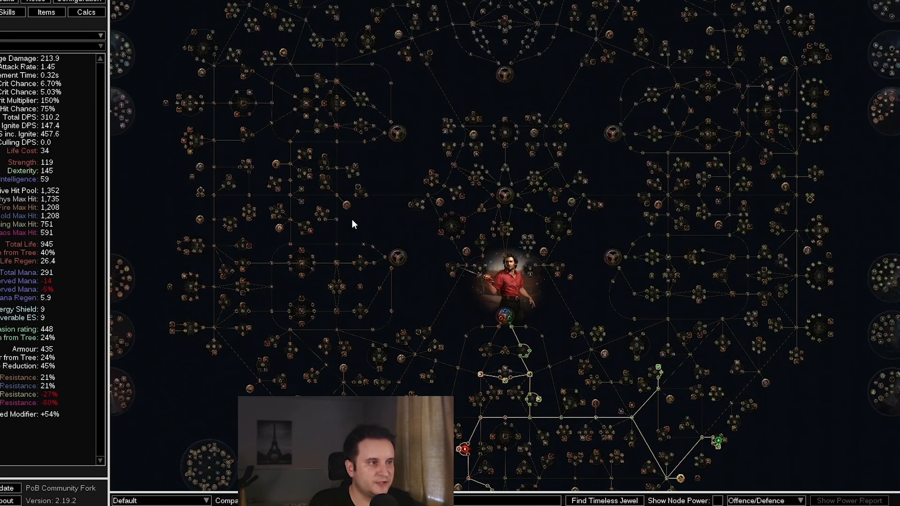
scroll("up", 3)
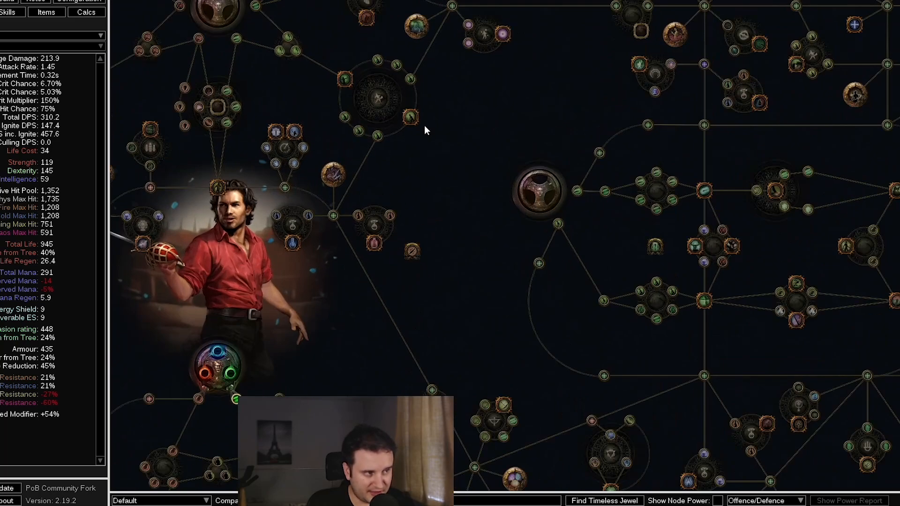
scroll("down", 3)
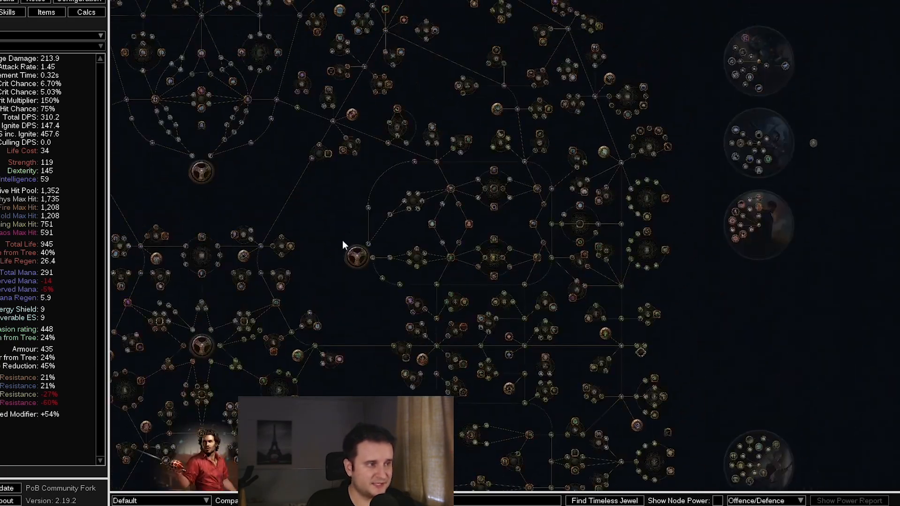
scroll("up", 3)
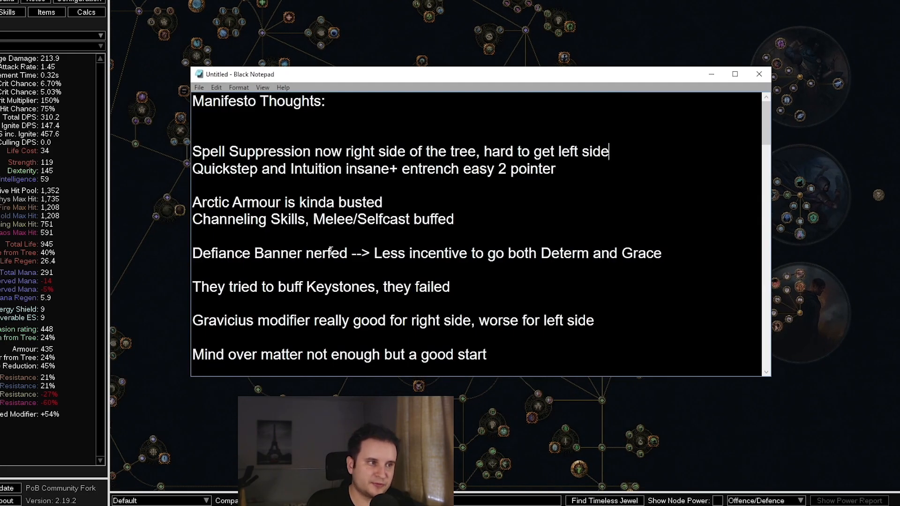
mouse_move(421, 204)
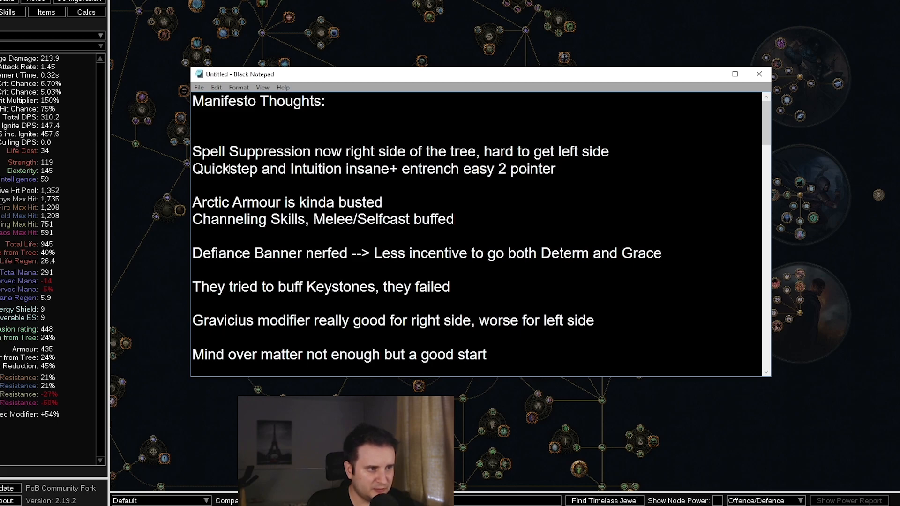
Review the manifesto notes in Black Notepad, then return to the Defence Balance article section
left_click(758, 74)
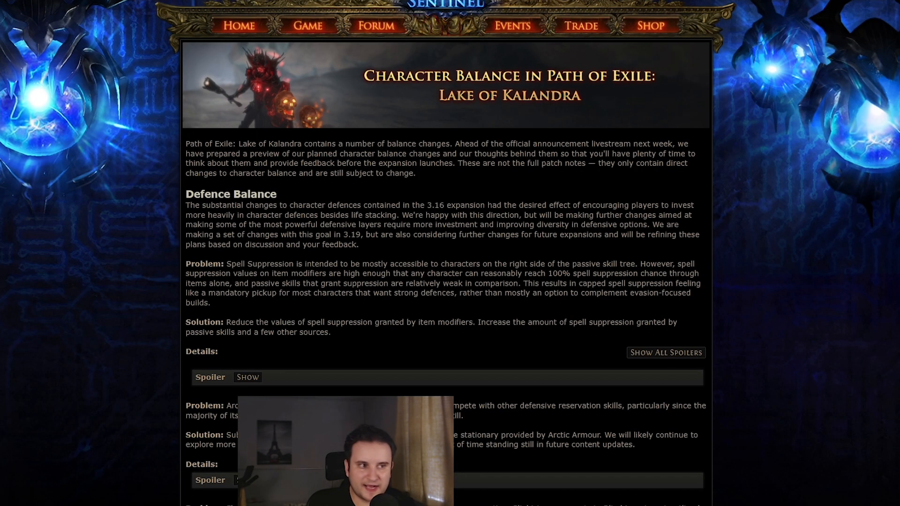
Expand the Arctic Armour spoiler to read its new less Physical and Fire Damage taken values
scroll("down", 3)
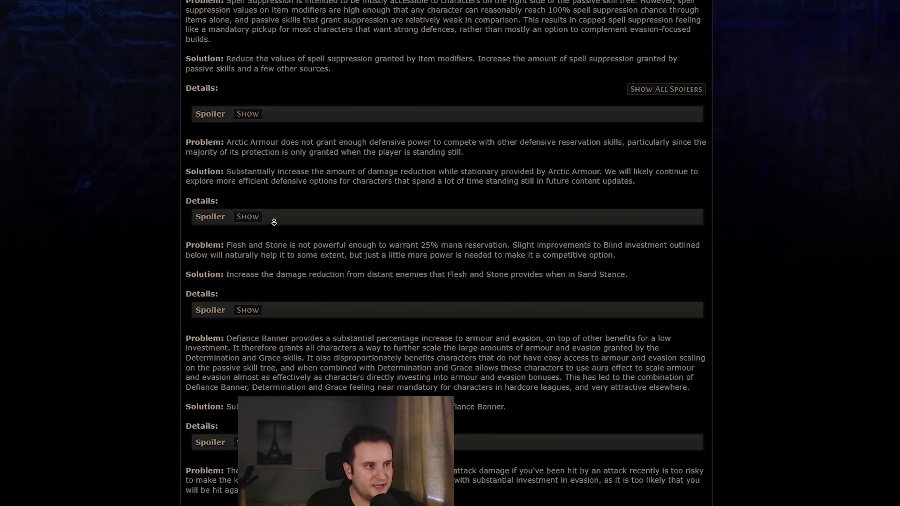
left_click(247, 220)
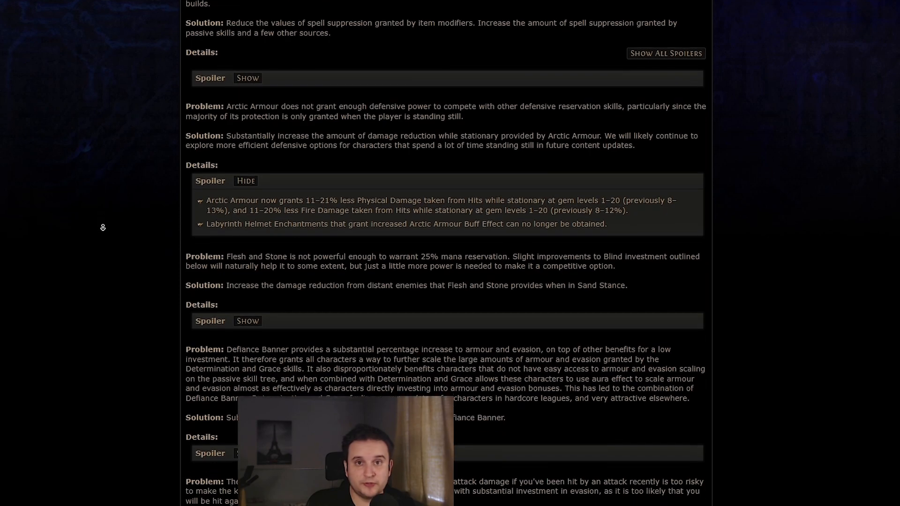
scroll("down", 3)
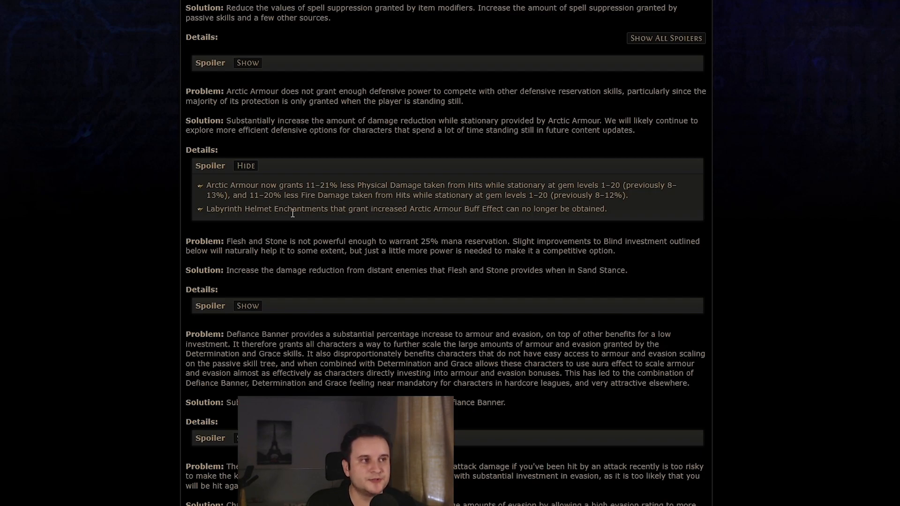
mouse_move(287, 262)
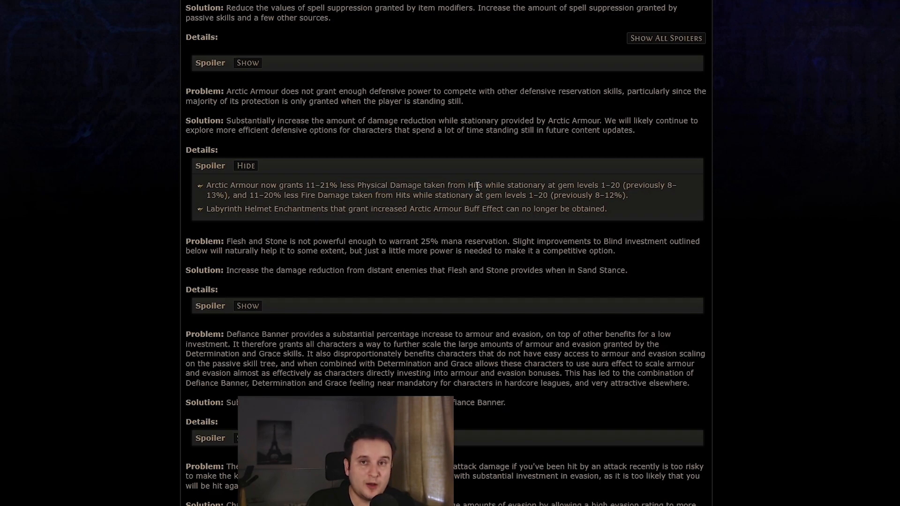
mouse_move(243, 214)
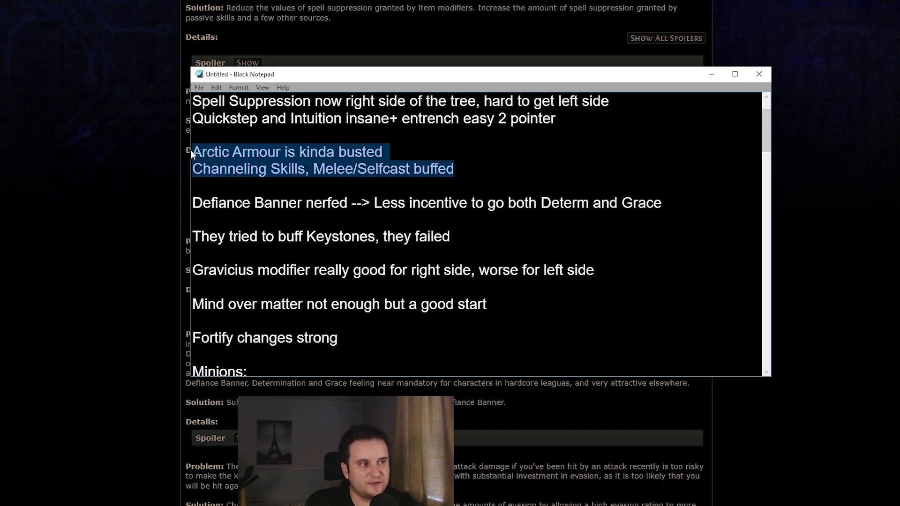
Read the Arctic Armour and Defiance Banner notes, then view the article's Wind Dancer section
left_click(201, 151)
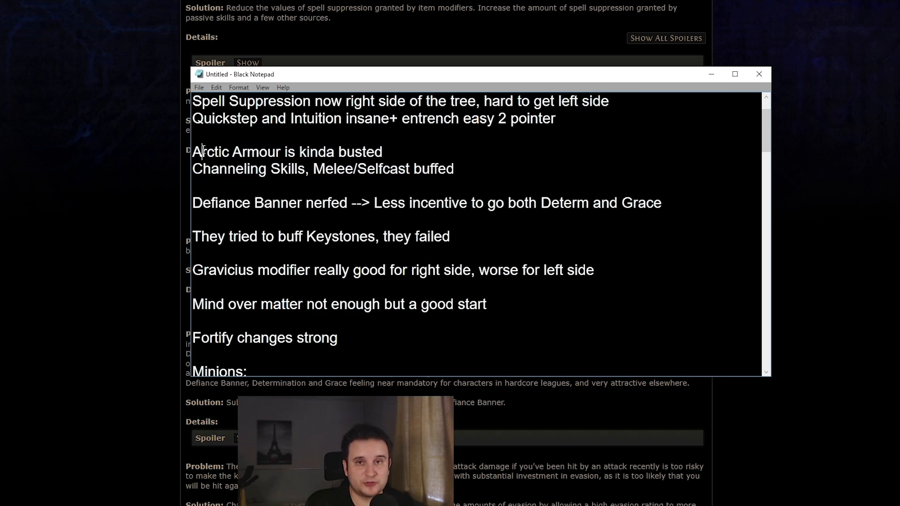
left_click(456, 168)
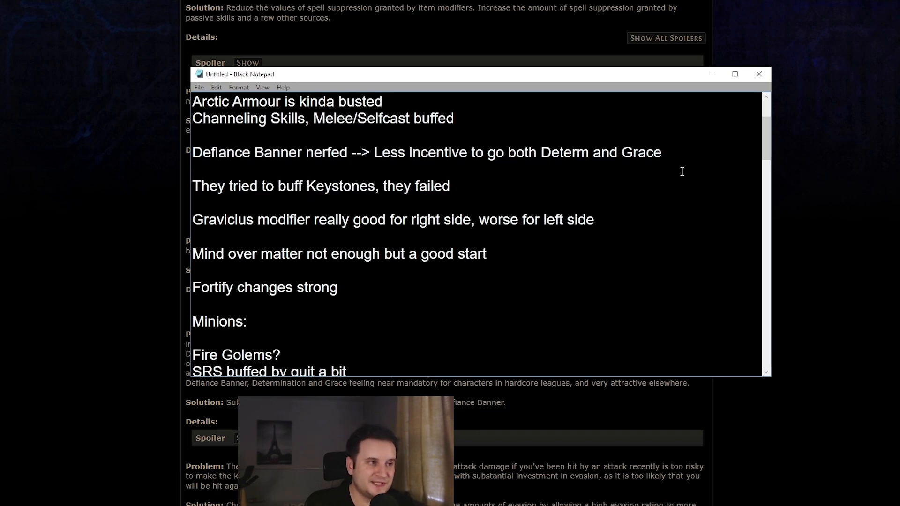
mouse_move(541, 164)
type("Quickstep and Intuition insane+ entrench easy 2 pointer")
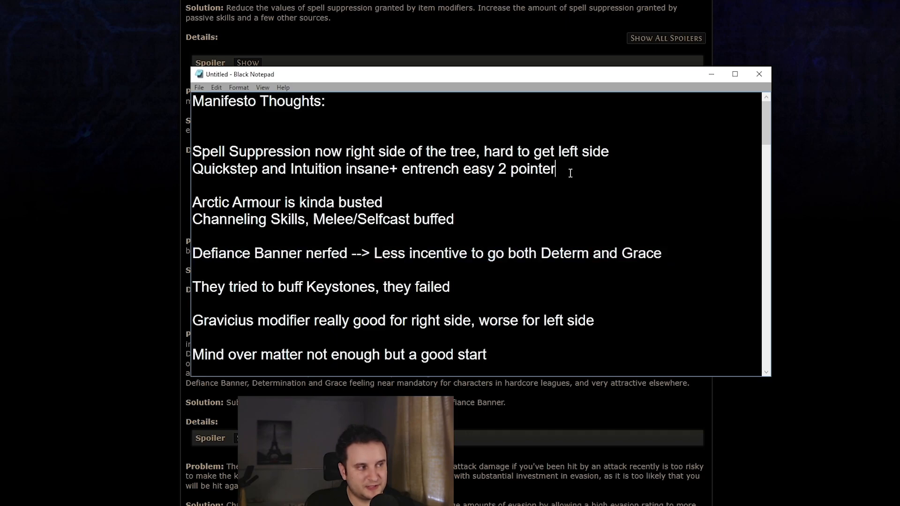
scroll("down", 3)
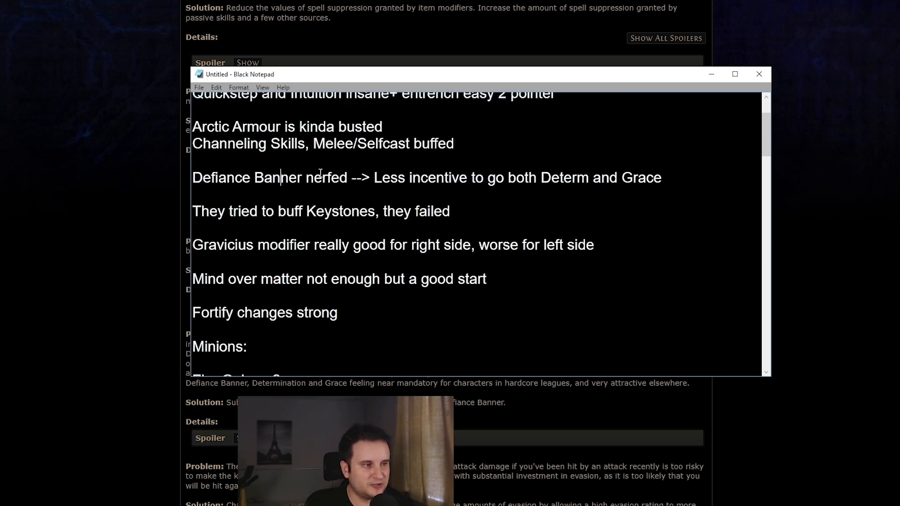
scroll("down", 3)
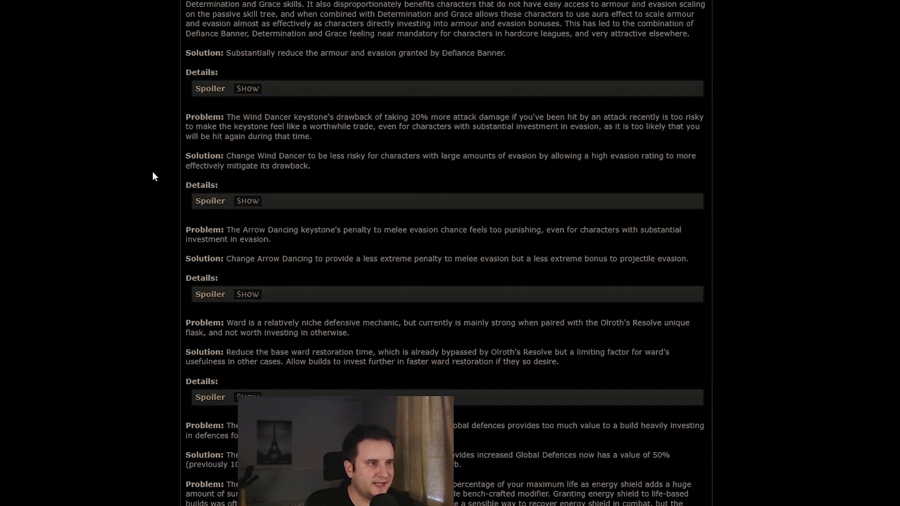
Expand the Ward spoiler showing 4-second ward restoration and Faithguard suffix values
left_click_drag(228, 117, 264, 125)
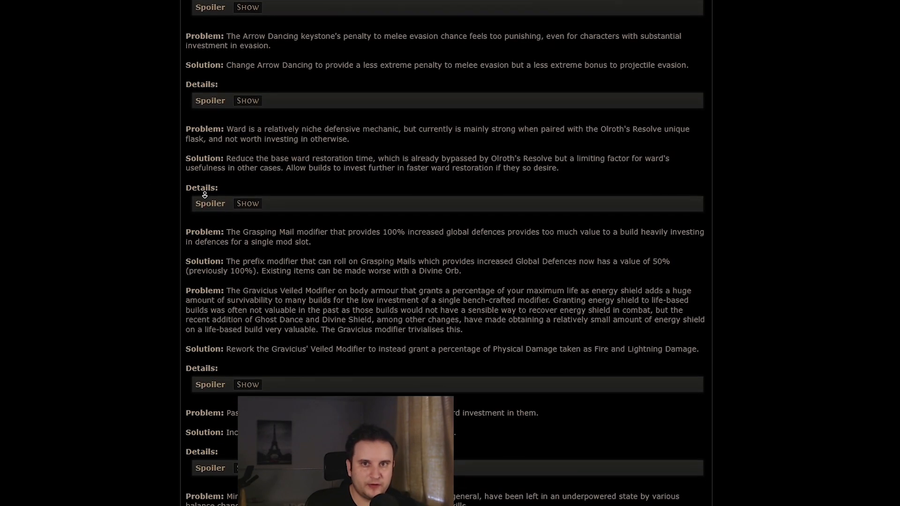
left_click(247, 204)
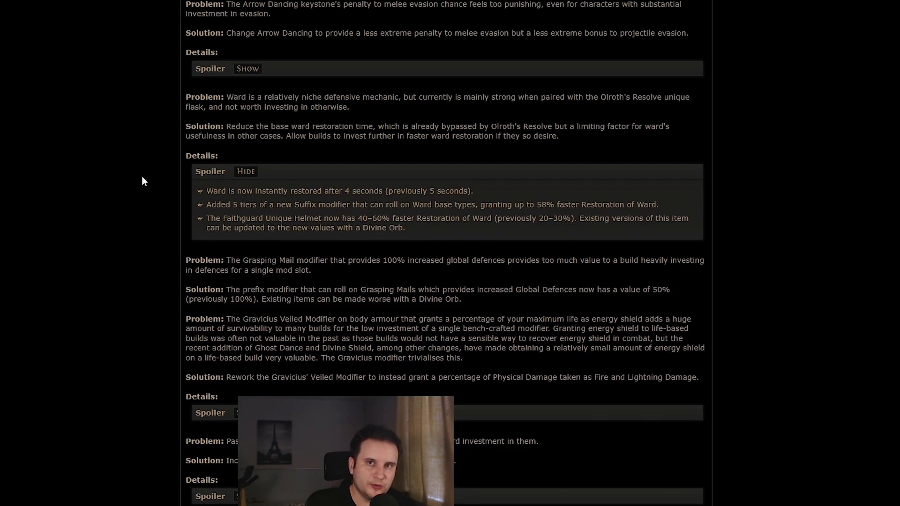
scroll("down", 3)
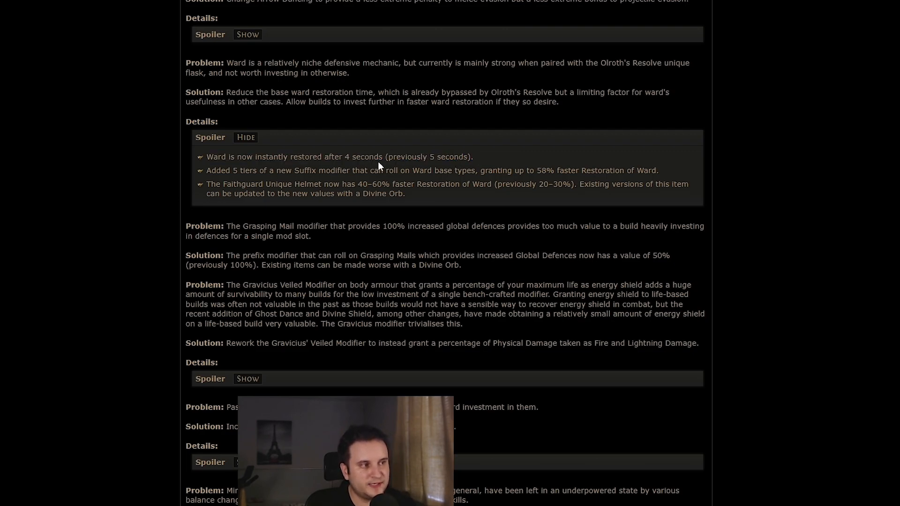
mouse_move(217, 187)
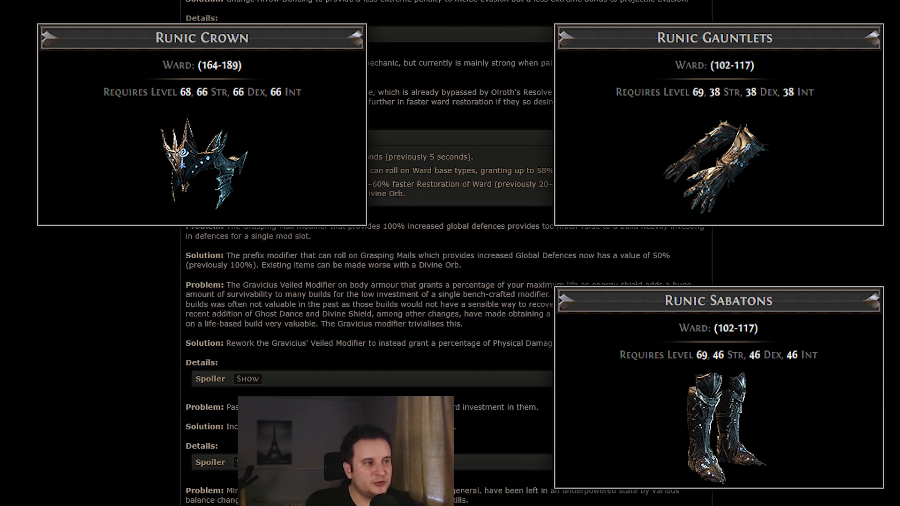
mouse_move(386, 175)
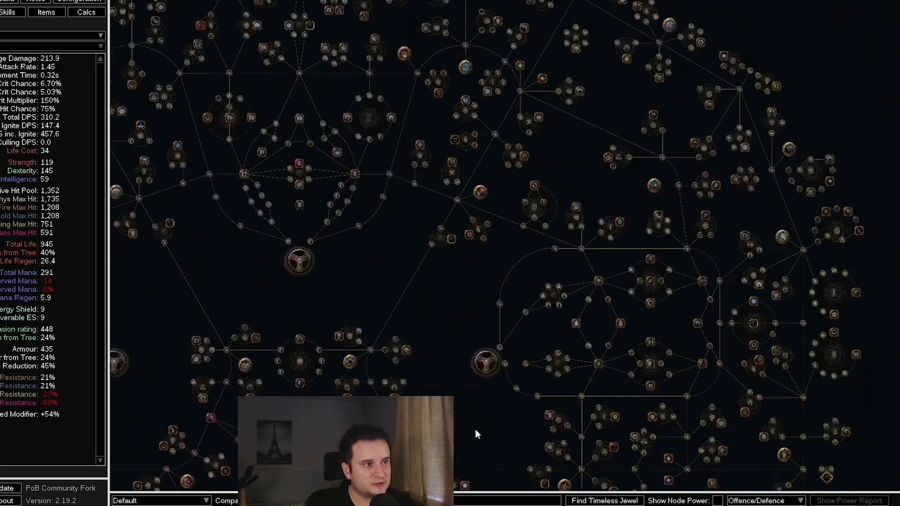
mouse_move(393, 119)
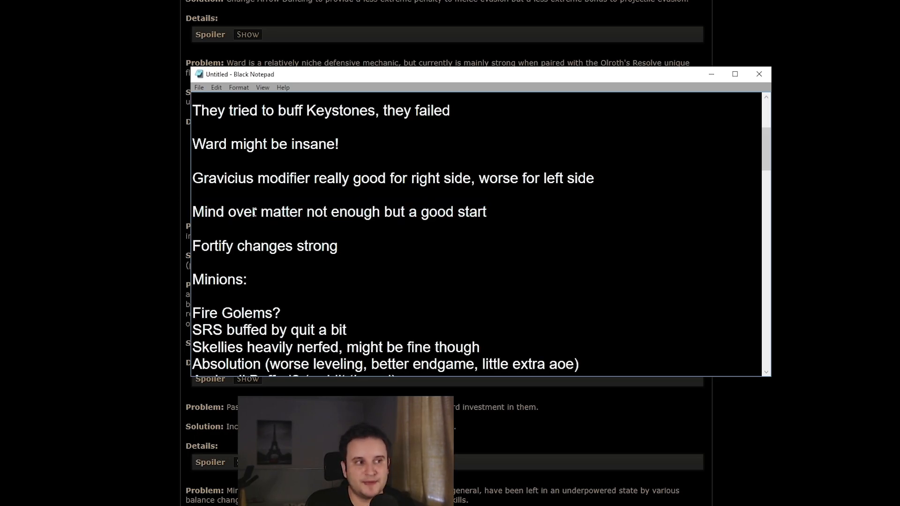
Scroll through the notes and inspect the Unnatural Strength node in Path of Building
scroll("down", 3)
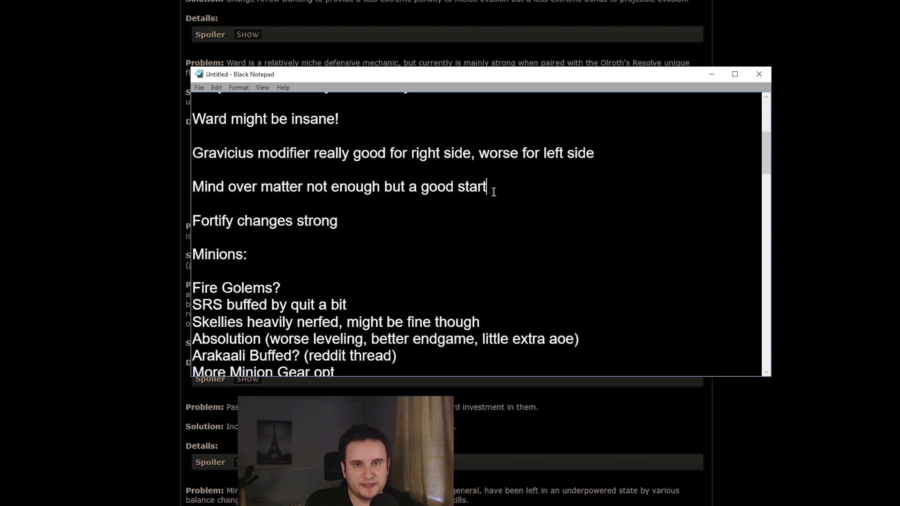
scroll("down", 3)
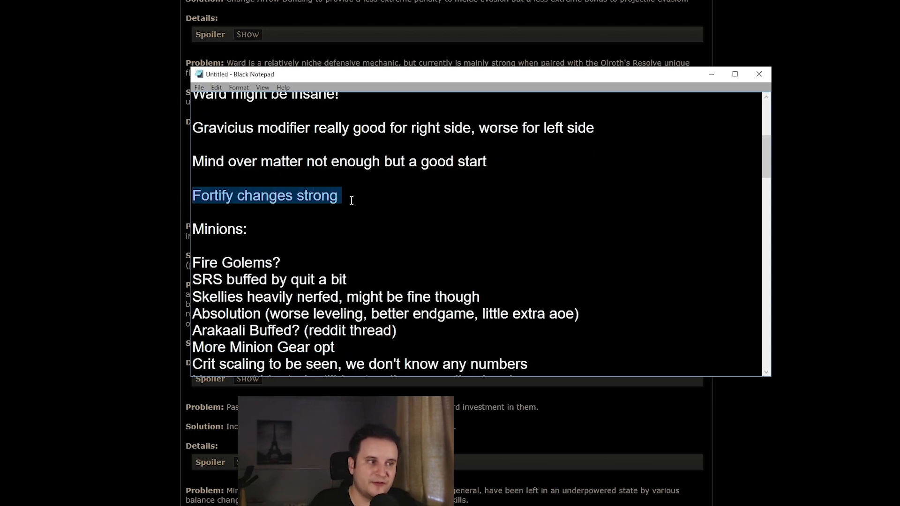
left_click(337, 213)
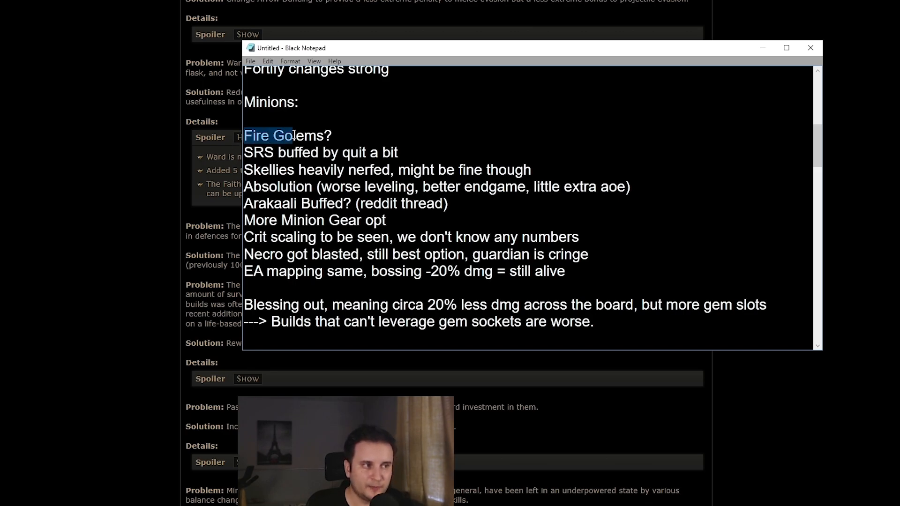
left_click(335, 135)
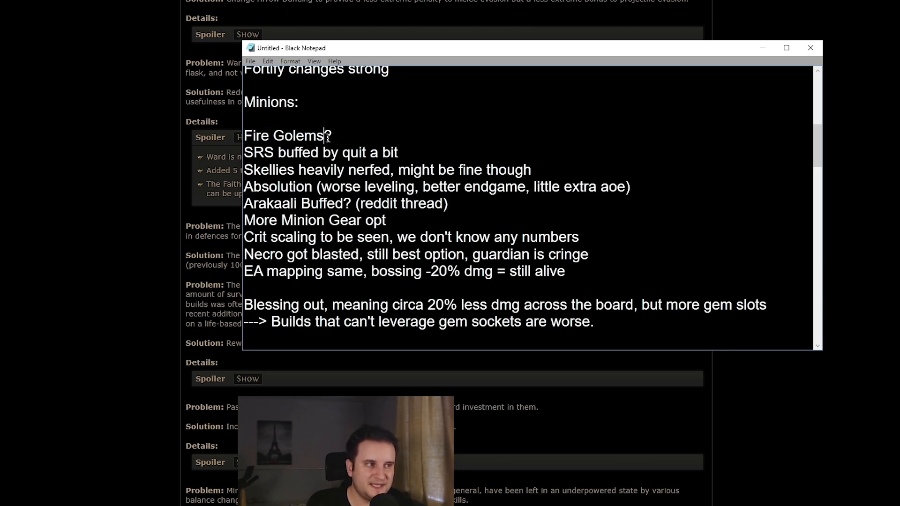
double_click(287, 136)
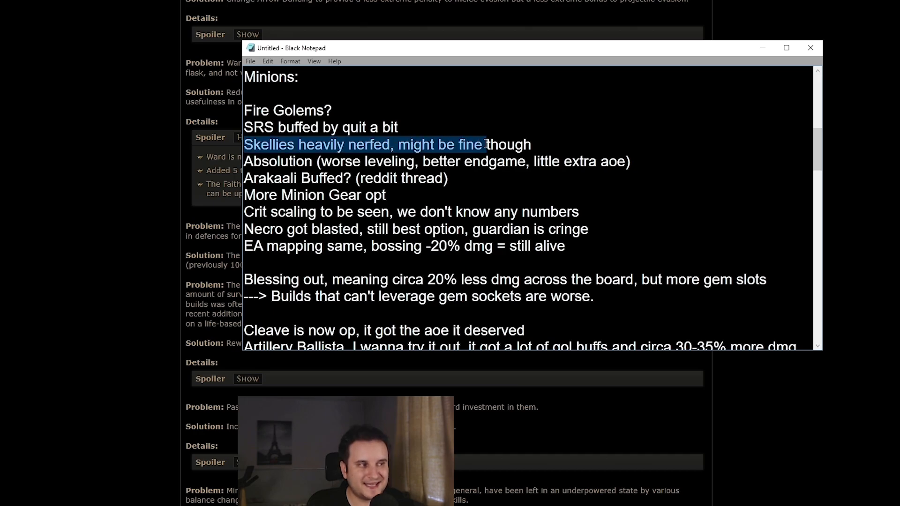
left_click(534, 145)
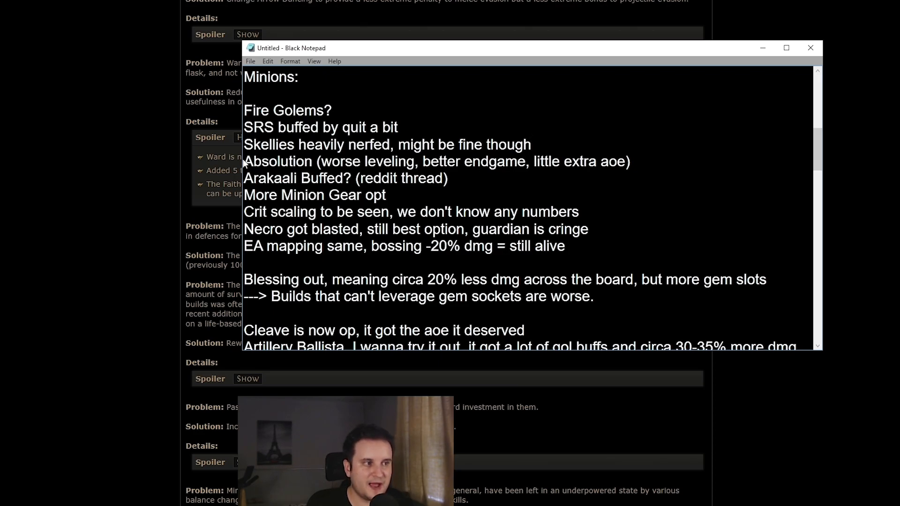
Review the Absolution, minion gear and crit scaling notes, completing 'More Minion Gear options'
triple_click(402, 161)
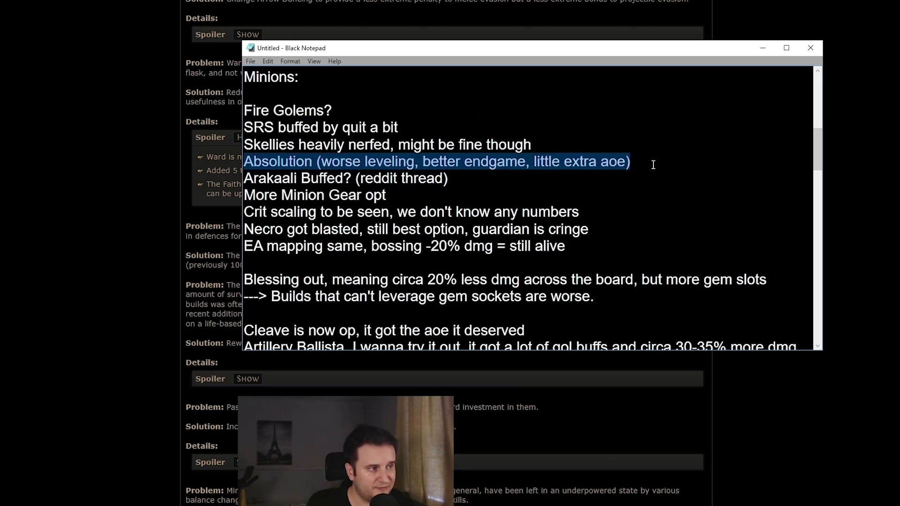
left_click(629, 161)
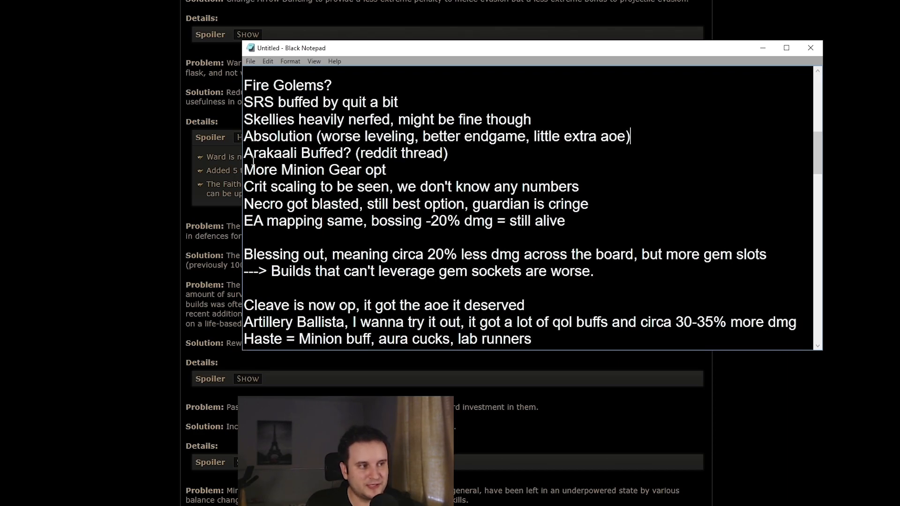
left_click(361, 153)
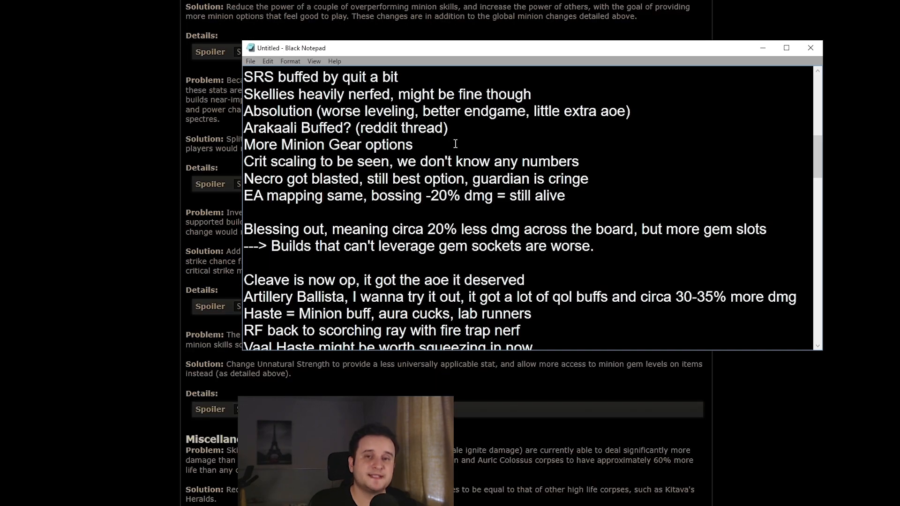
double_click(327, 144)
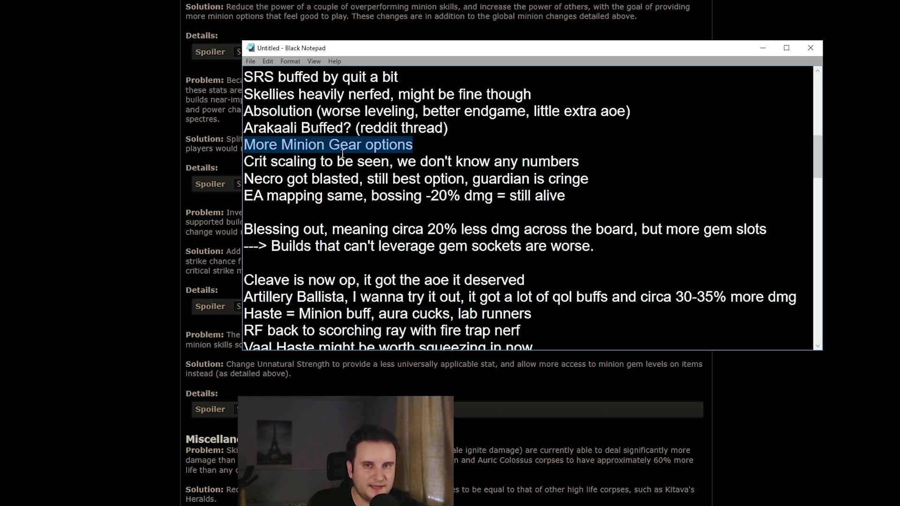
left_click(381, 144)
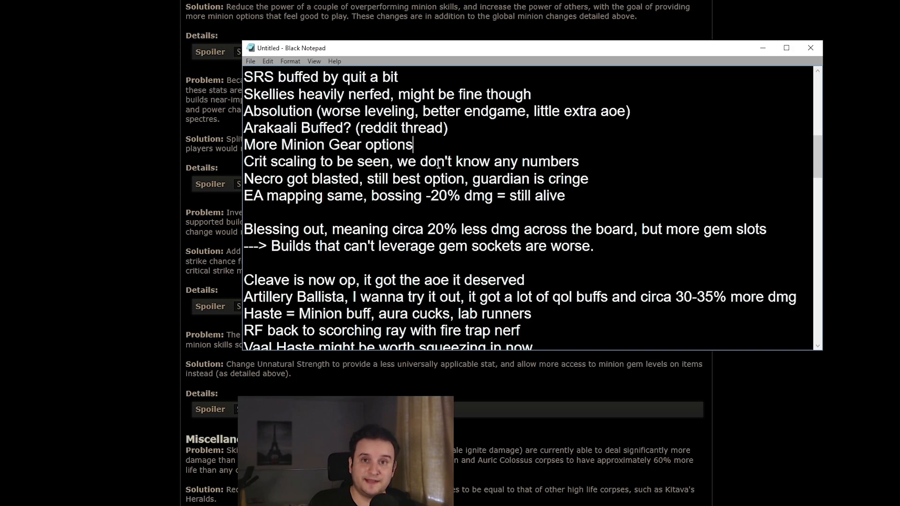
double_click(281, 162)
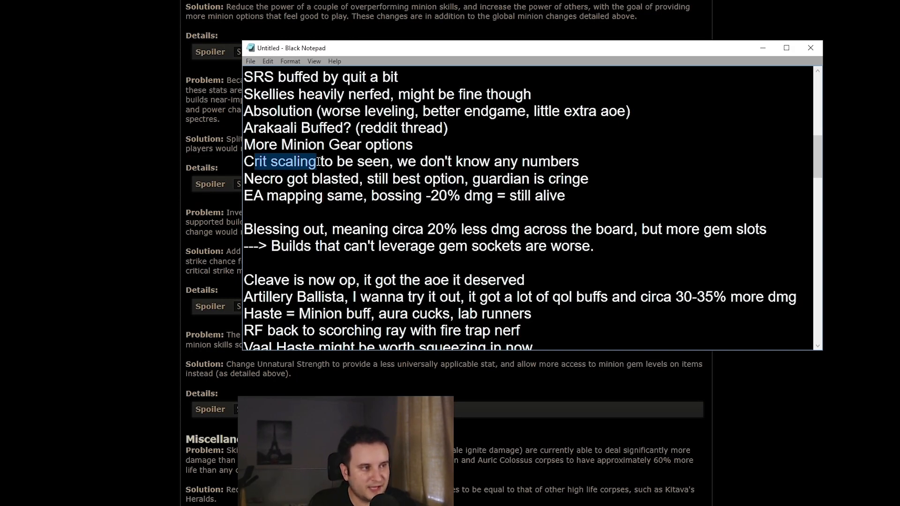
left_click(585, 161)
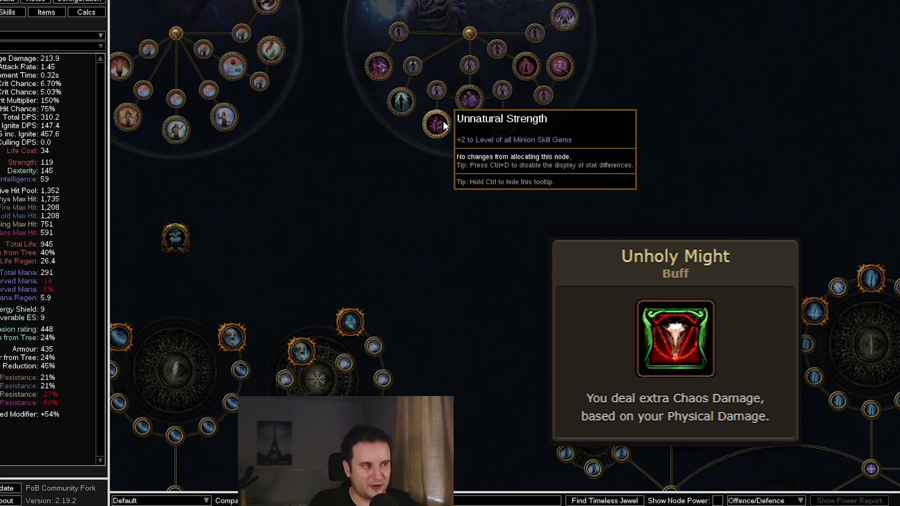
mouse_move(345, 224)
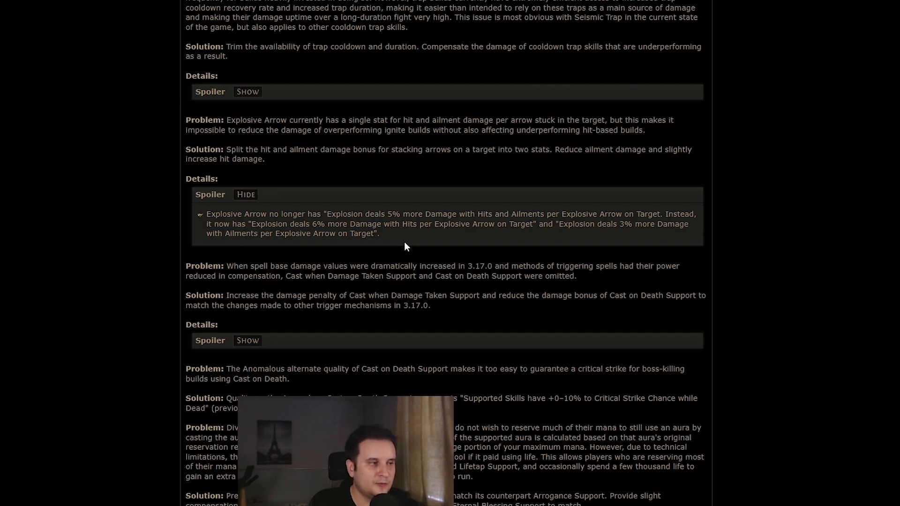
mouse_move(184, 240)
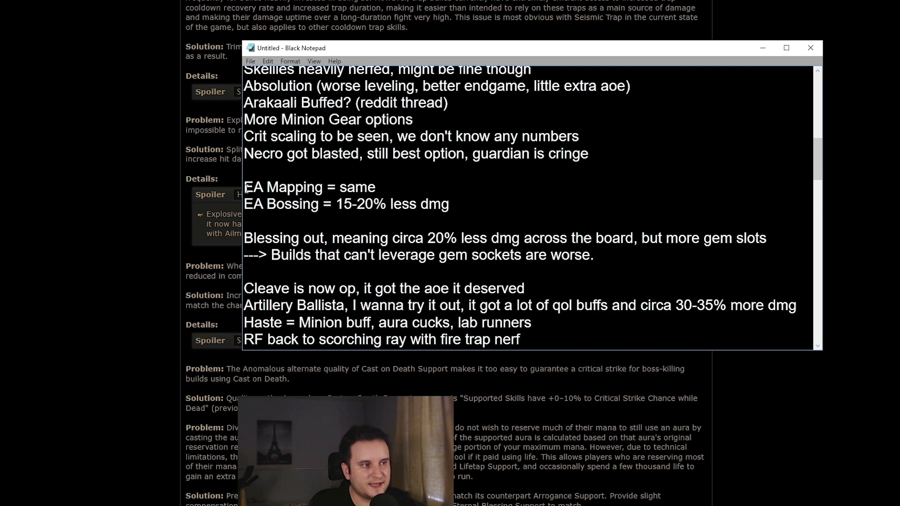
left_click(375, 187)
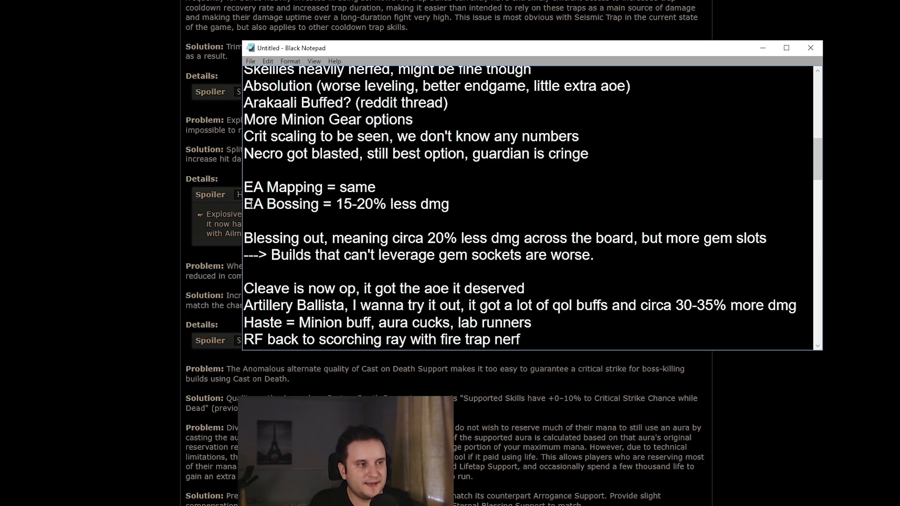
double_click(363, 204)
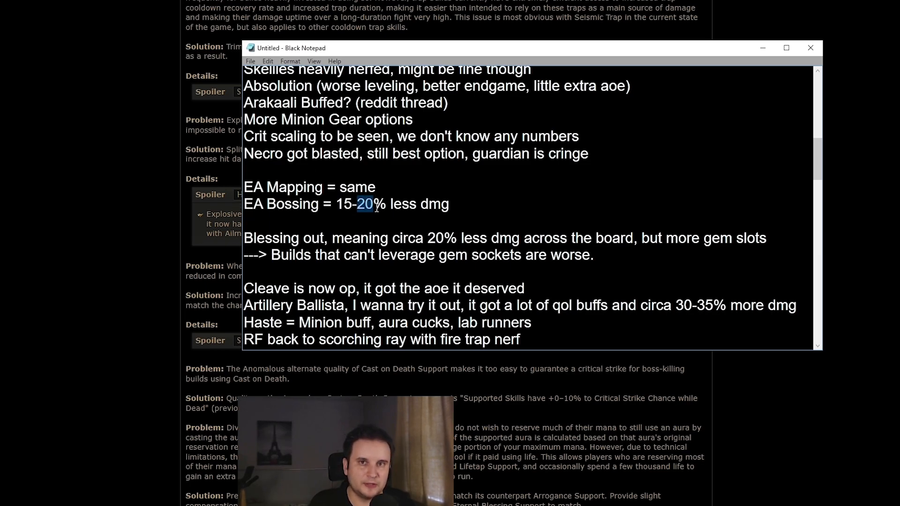
double_click(345, 204)
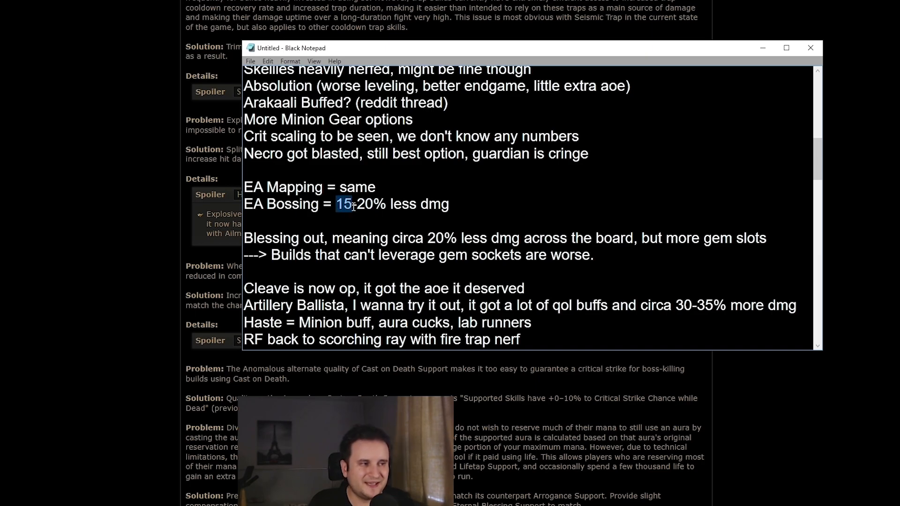
left_click(357, 206)
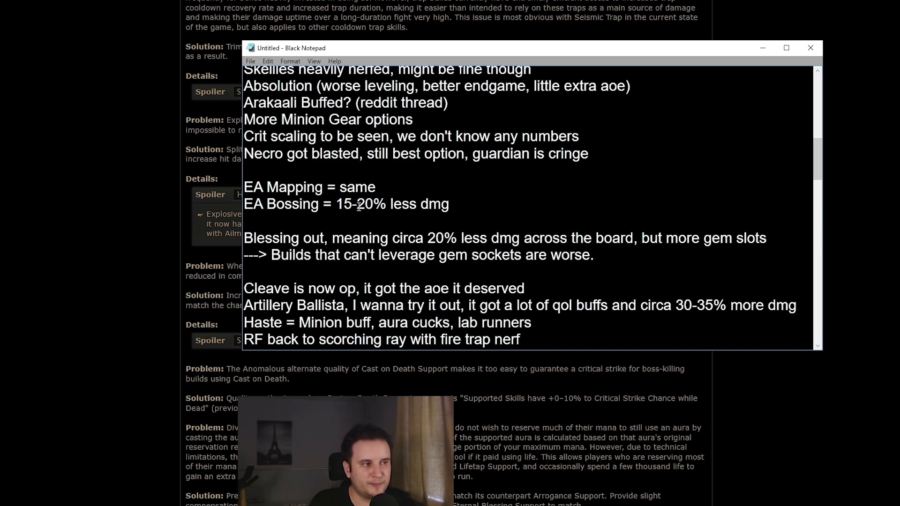
double_click(365, 204)
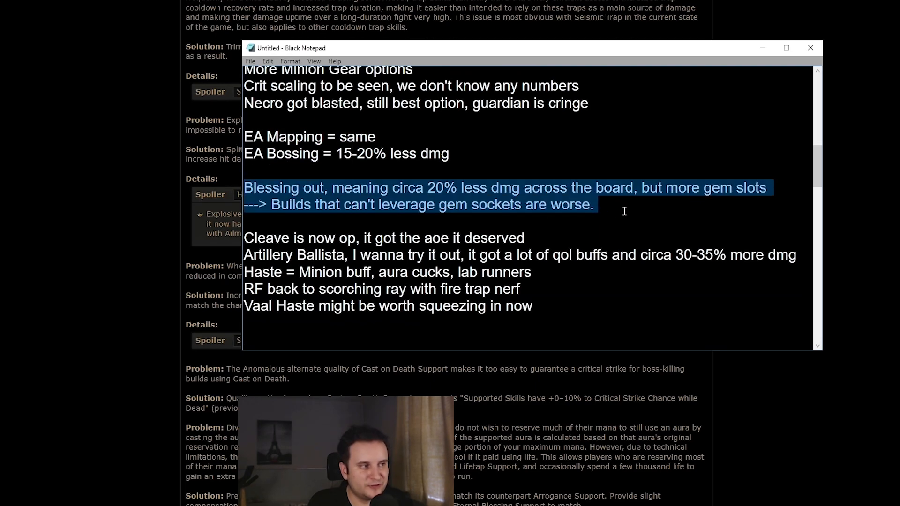
left_click(324, 187)
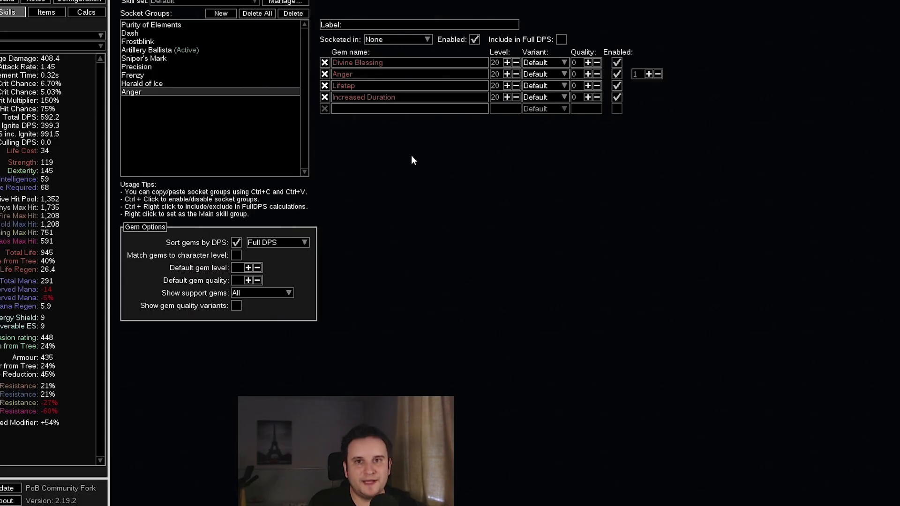
mouse_move(405, 166)
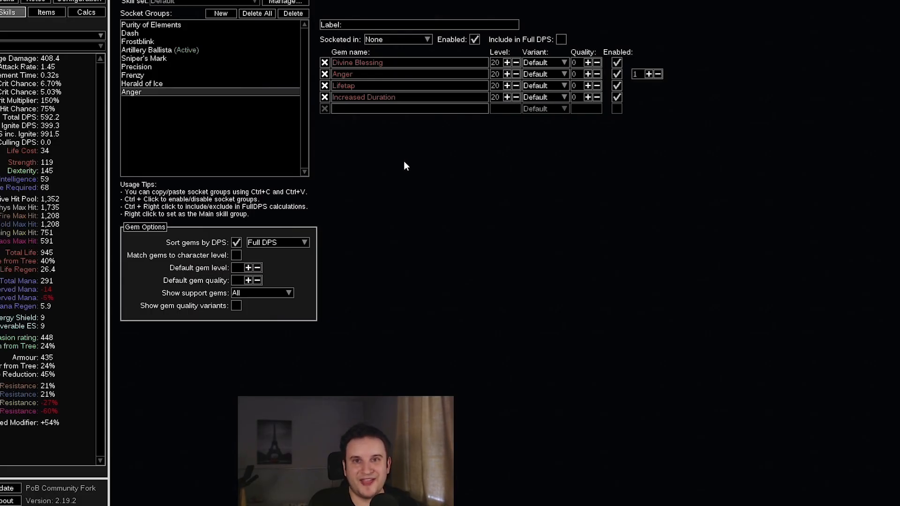
mouse_move(379, 85)
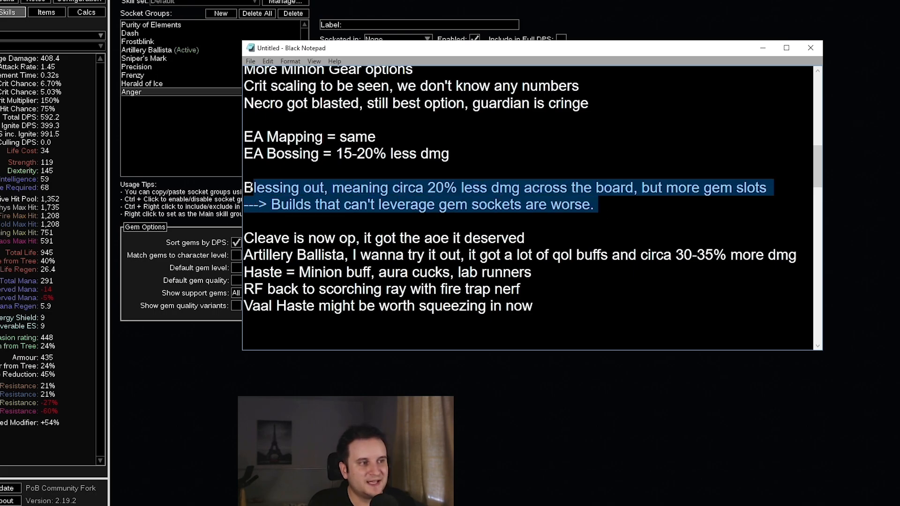
Scroll the notes down to the Cleave, Ballista and ascendancy lines over the skill gem changes
left_click(250, 207)
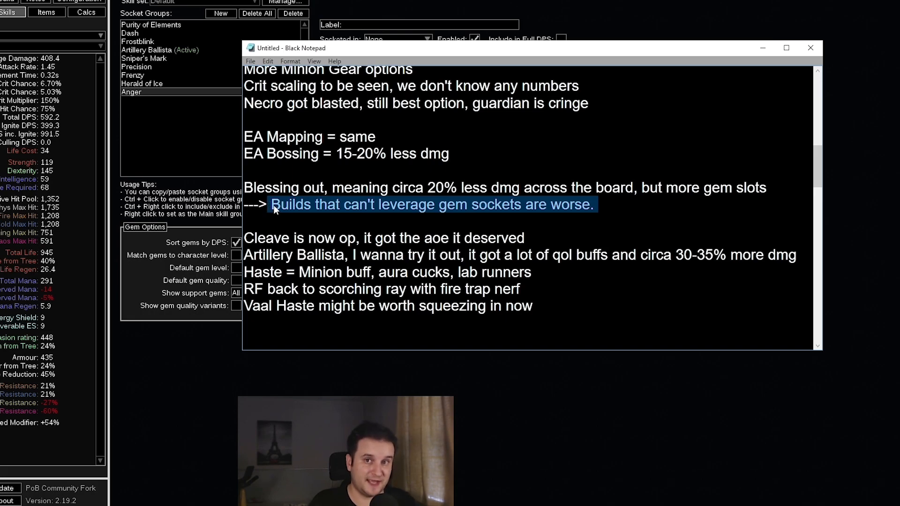
left_click(610, 219)
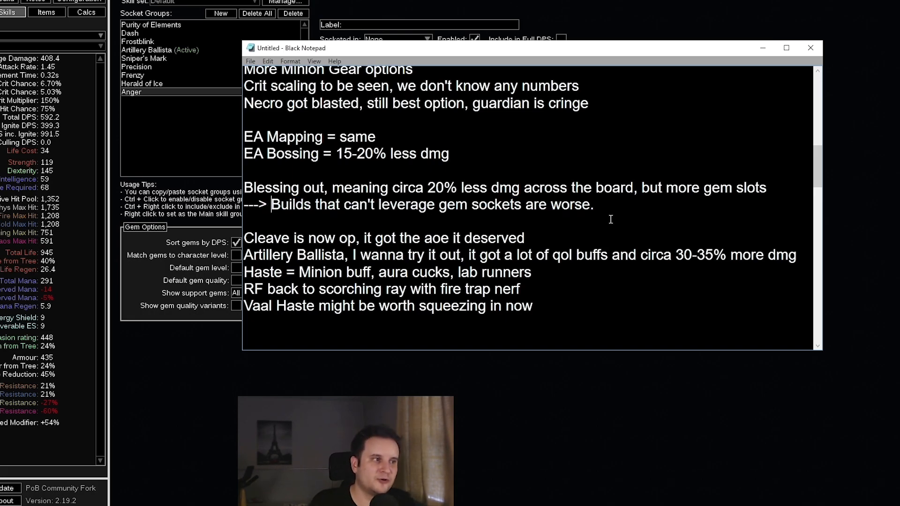
scroll("down", 3)
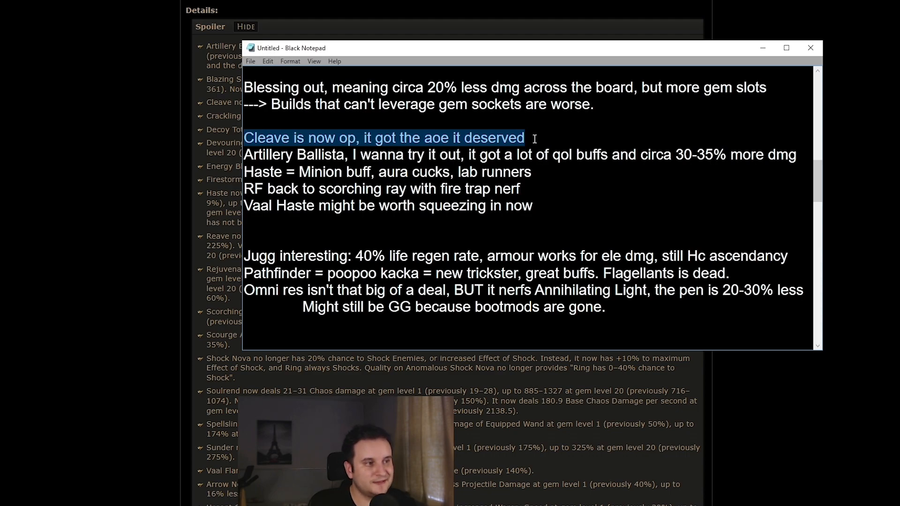
mouse_move(138, 171)
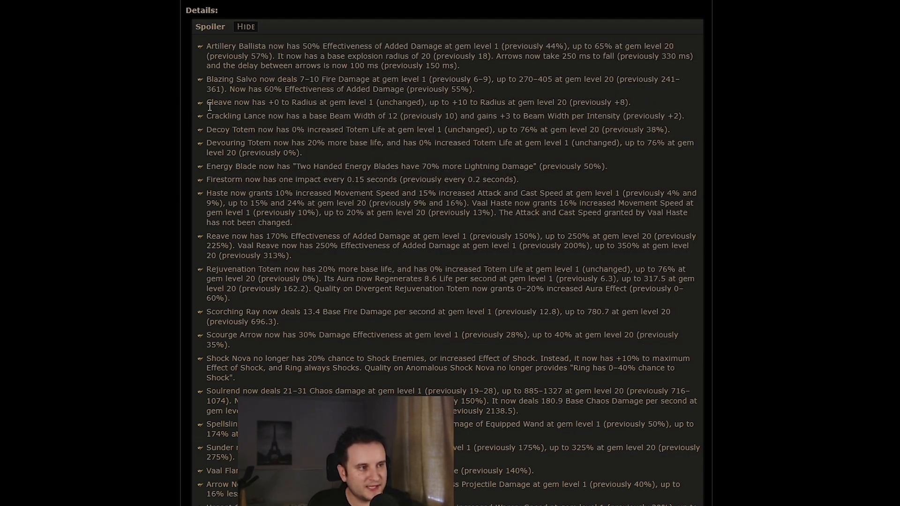
Check the Cleave entry in the gem changes and delete the Cleave note
double_click(218, 102)
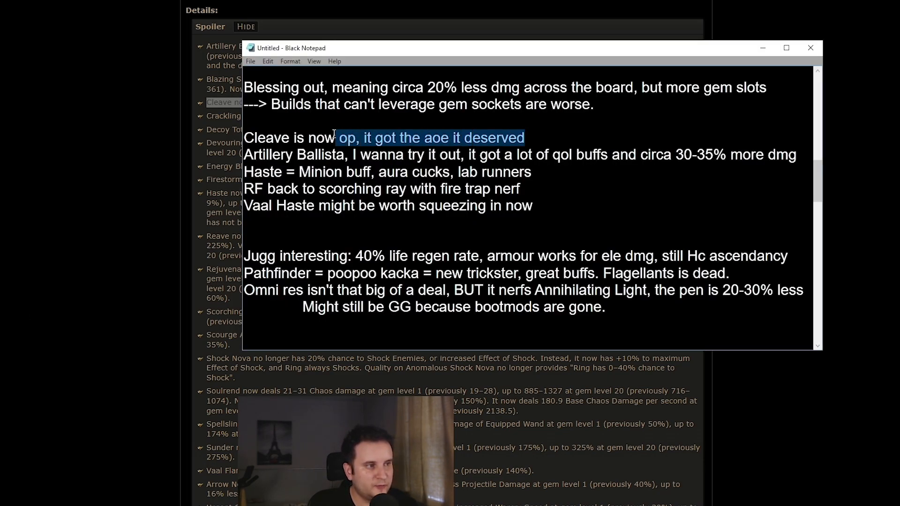
key("Delete")
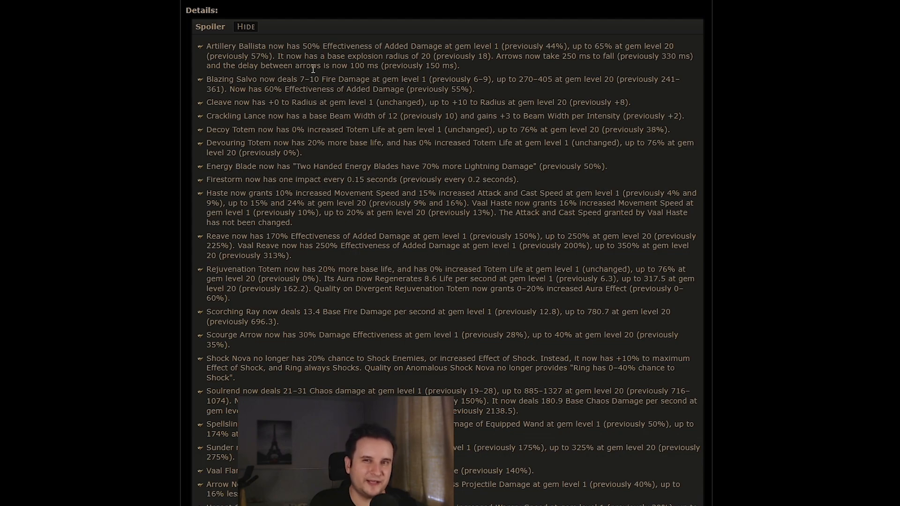
mouse_move(471, 72)
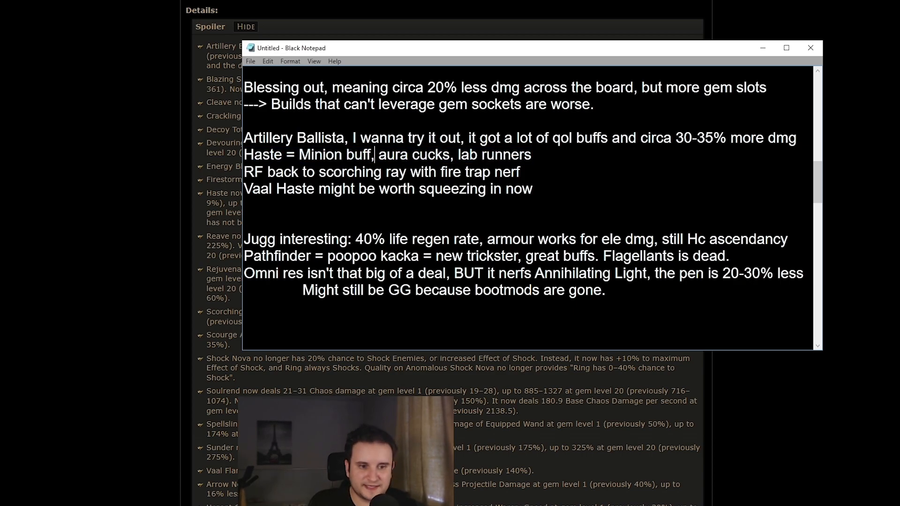
Check the Haste change, then separate the Jugg note from Pathfinder with a blank line
left_click(810, 48)
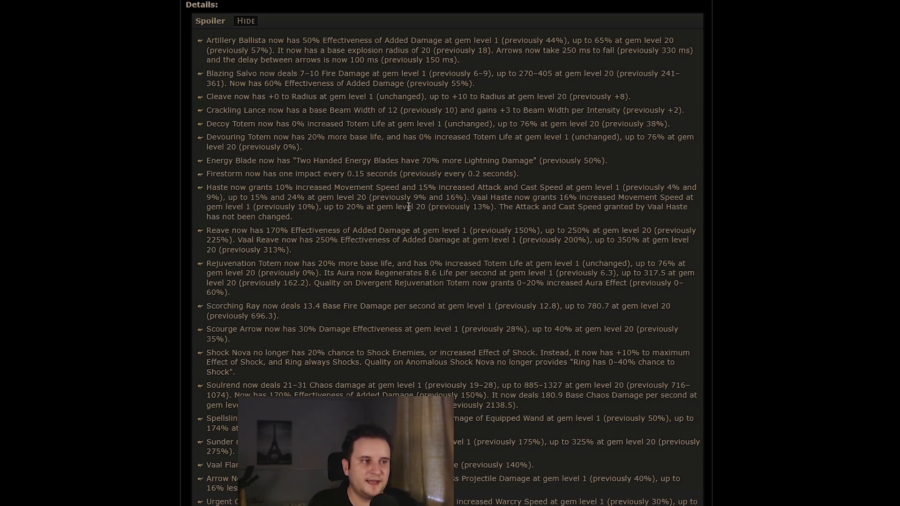
double_click(217, 187)
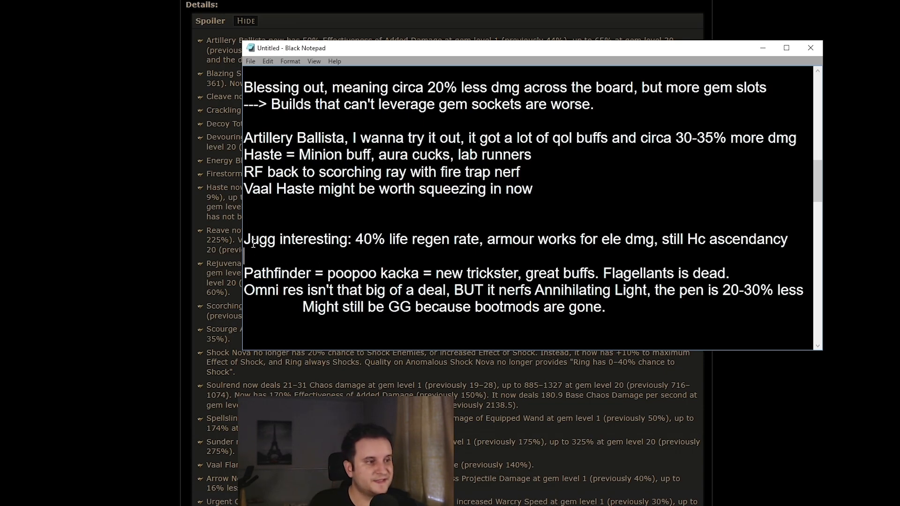
double_click(416, 240)
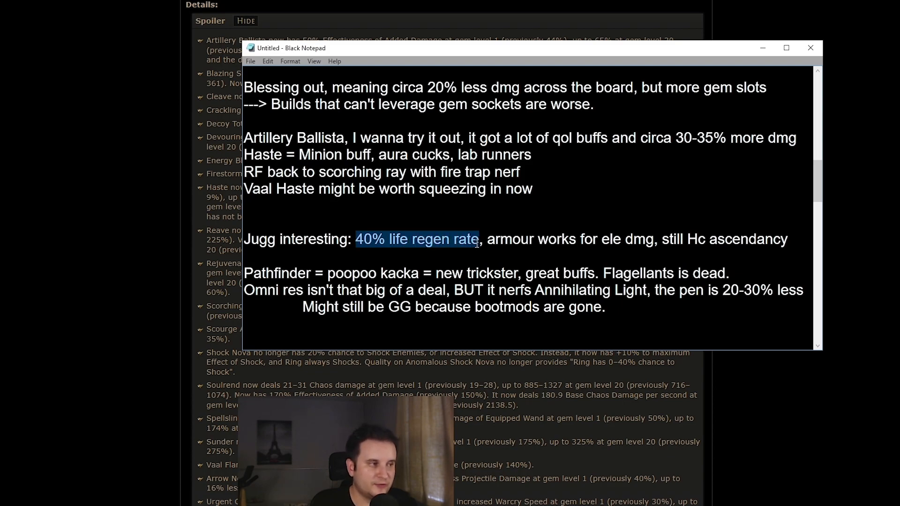
Remove 'poopoo kacka = ' so the note reads 'Pathfinder = new trickster, great buffs'
left_click(473, 239)
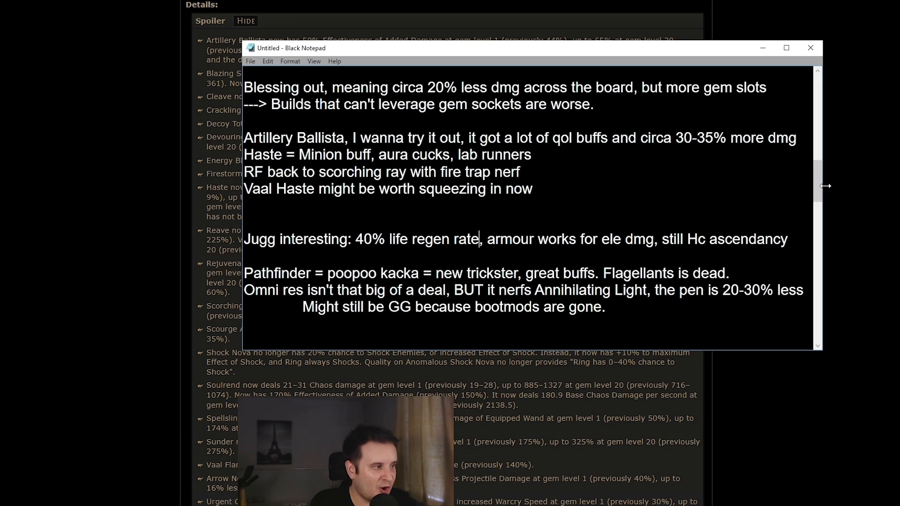
scroll("down", 3)
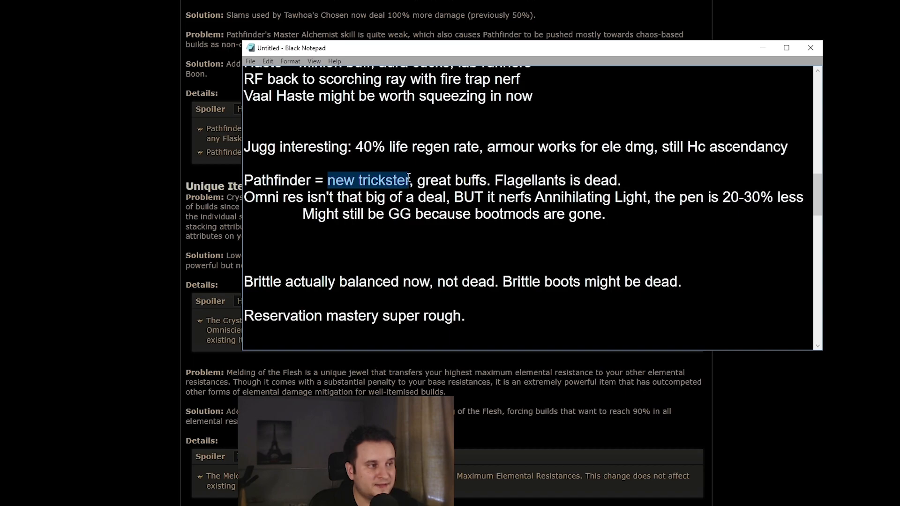
Bring the balance article forward at Pathfinder's Master Alchemist and Crystallised Omniscience changes
double_click(277, 180)
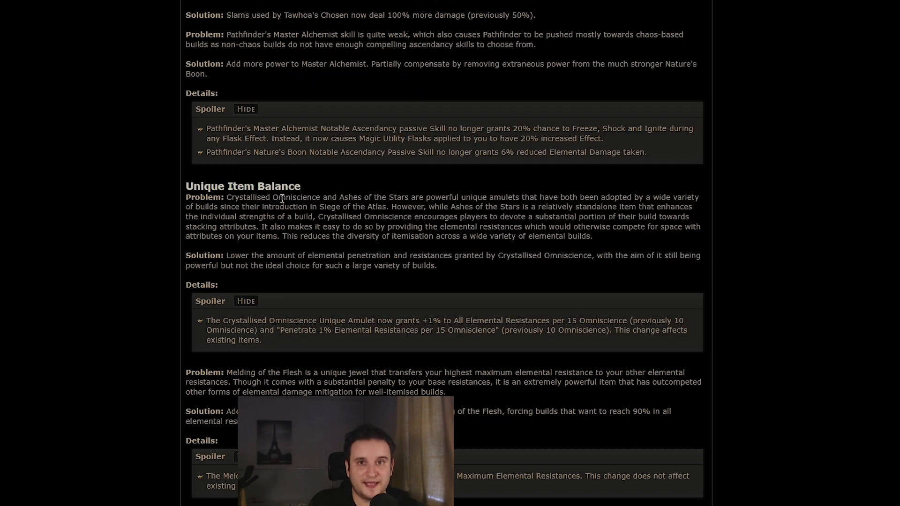
mouse_move(203, 133)
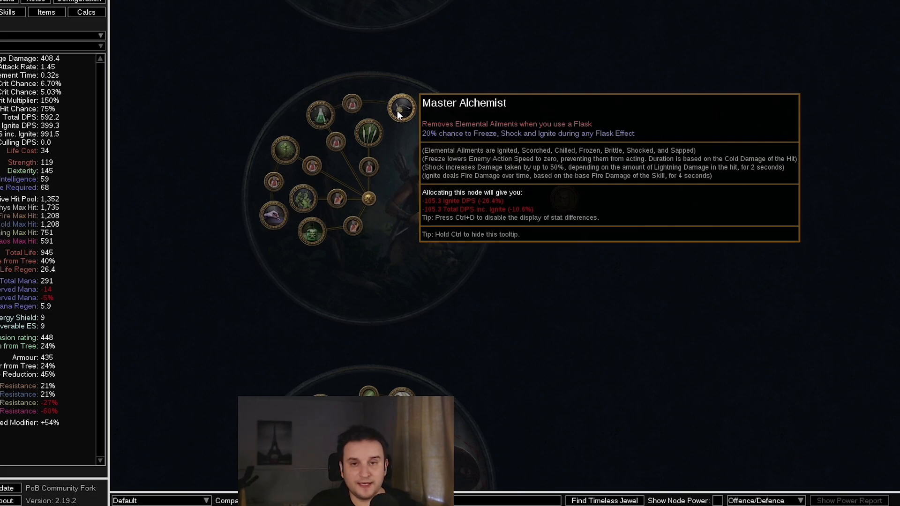
mouse_move(321, 113)
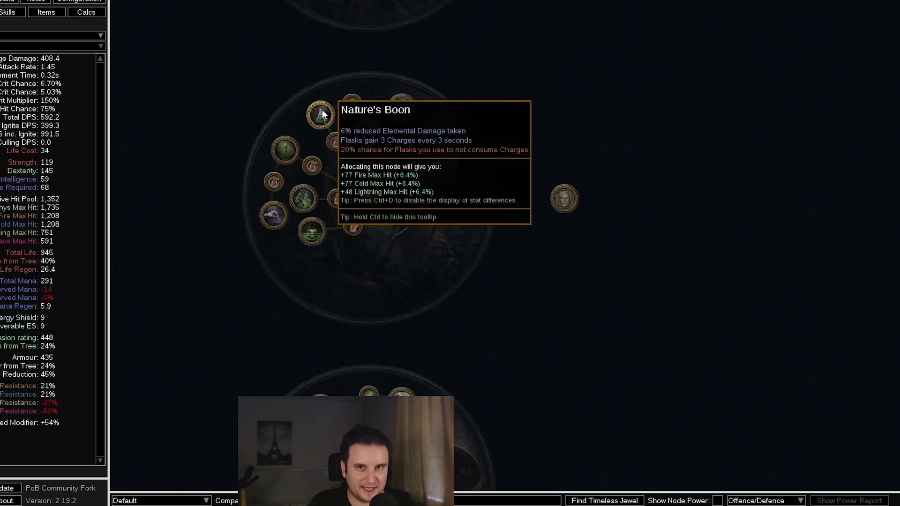
mouse_move(264, 234)
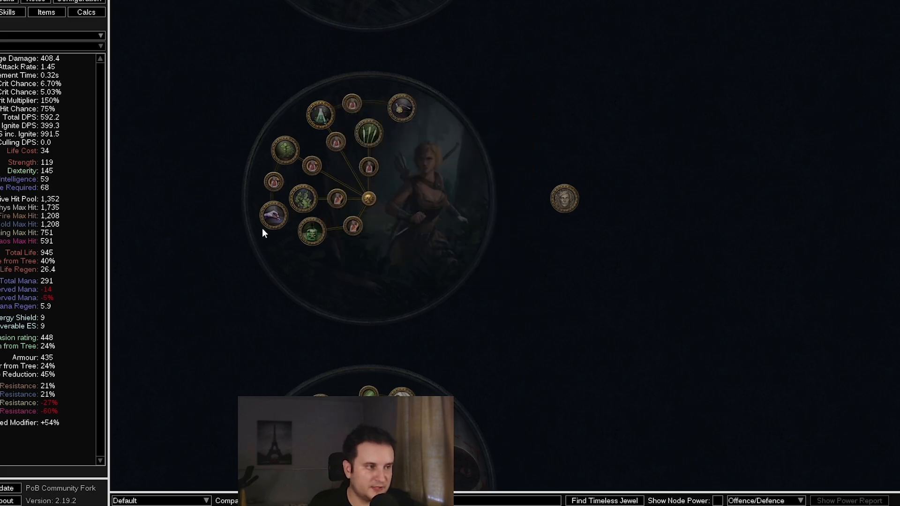
mouse_move(273, 217)
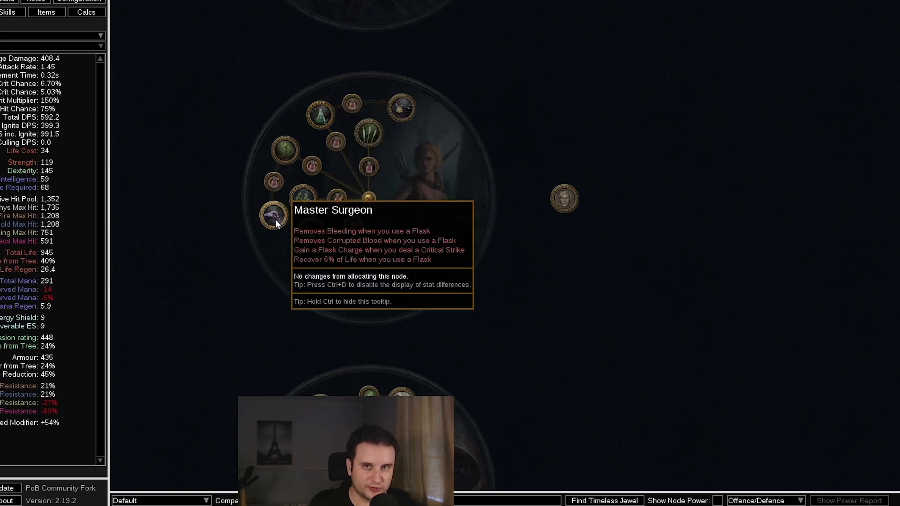
Lower the Basalt Flask's charges-when-hit prefix to 3 charges, then return to the passive tree
left_click(47, 12)
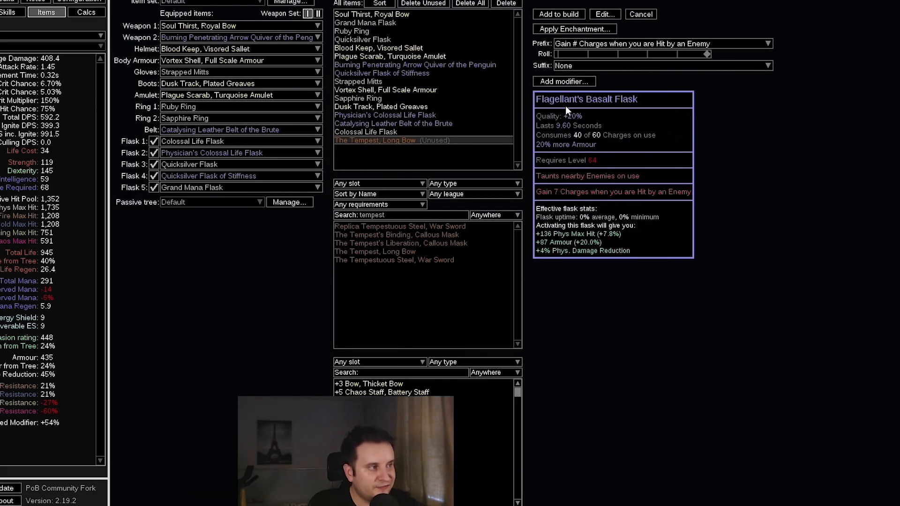
mouse_move(551, 200)
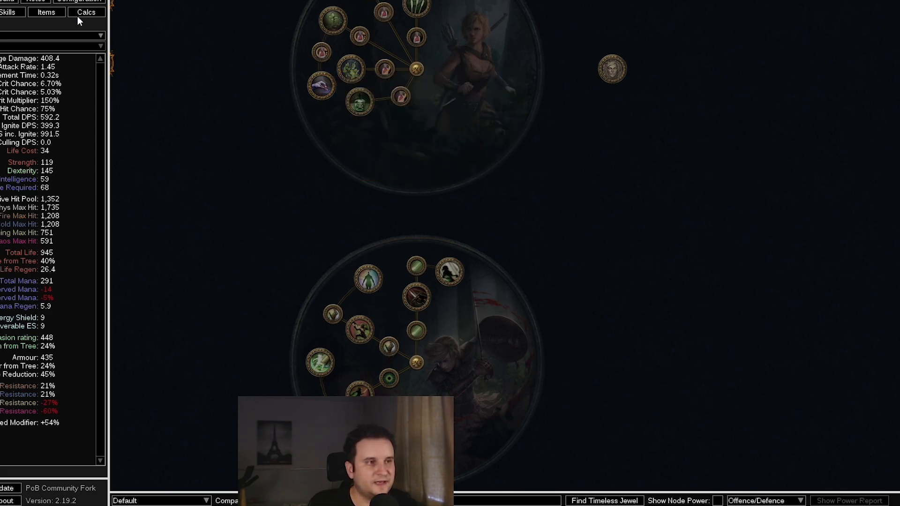
left_click(46, 11)
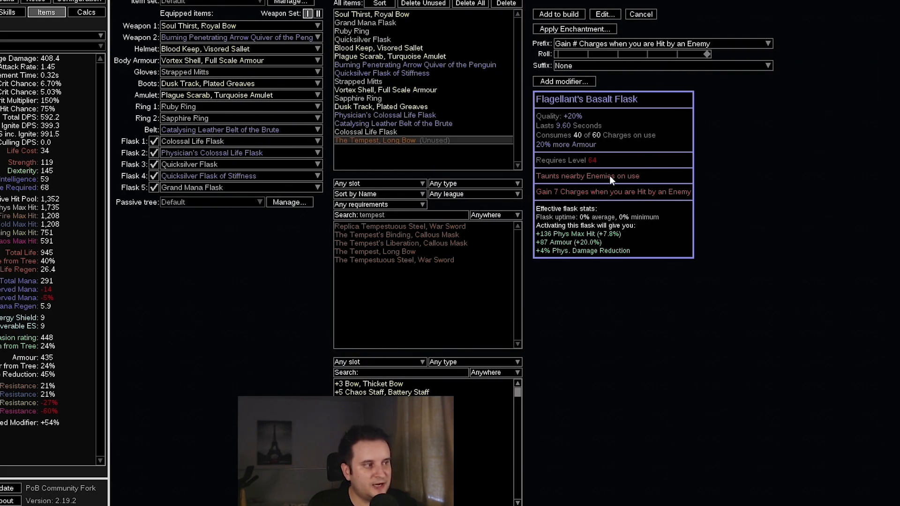
mouse_move(565, 191)
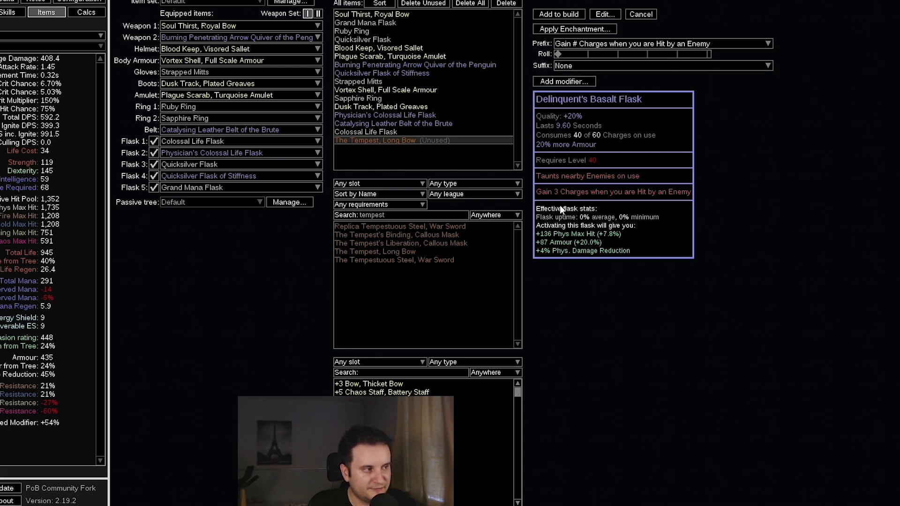
mouse_move(589, 166)
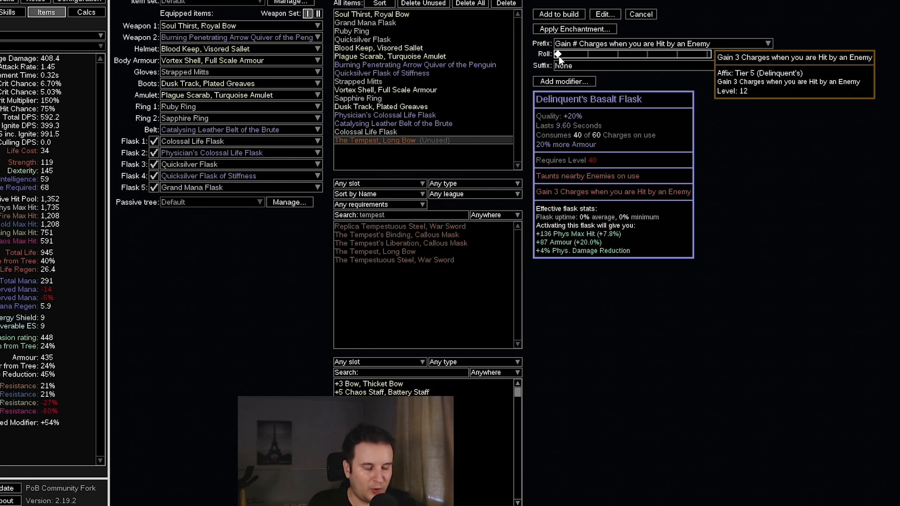
left_click(10, 11)
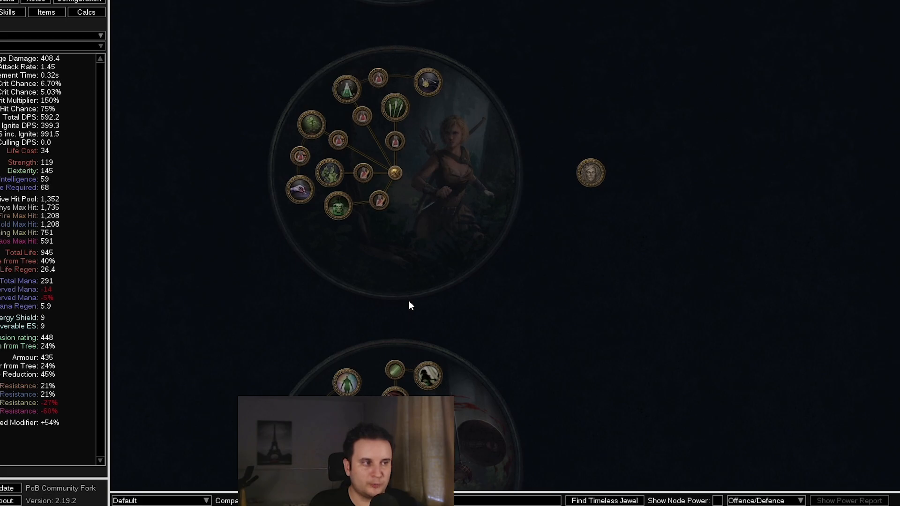
mouse_move(375, 297)
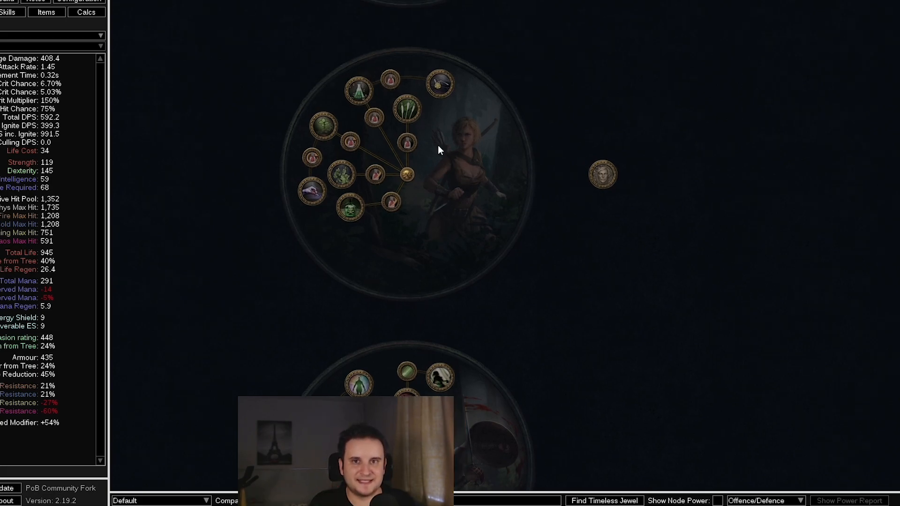
mouse_move(439, 84)
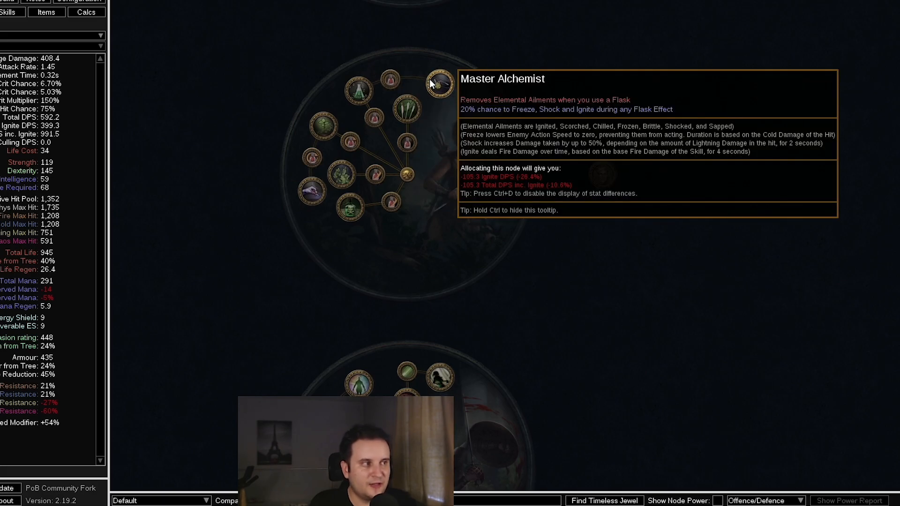
mouse_move(358, 90)
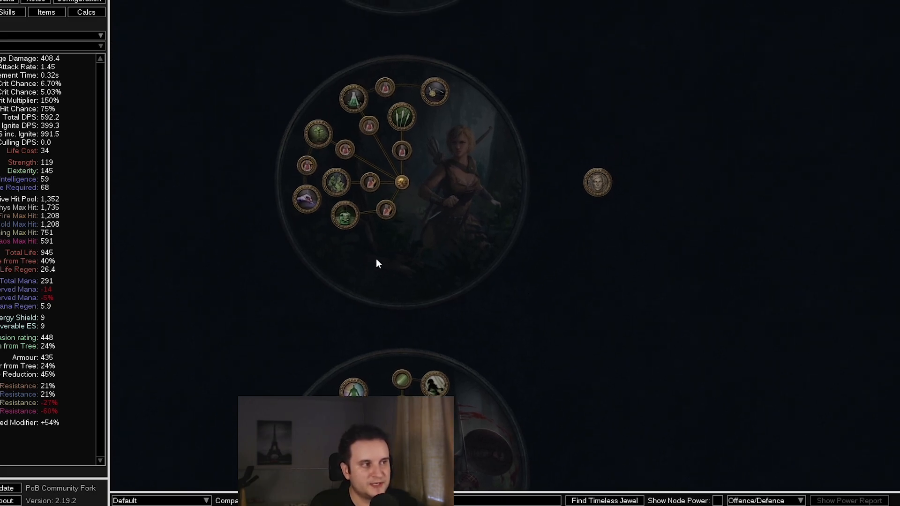
mouse_move(355, 242)
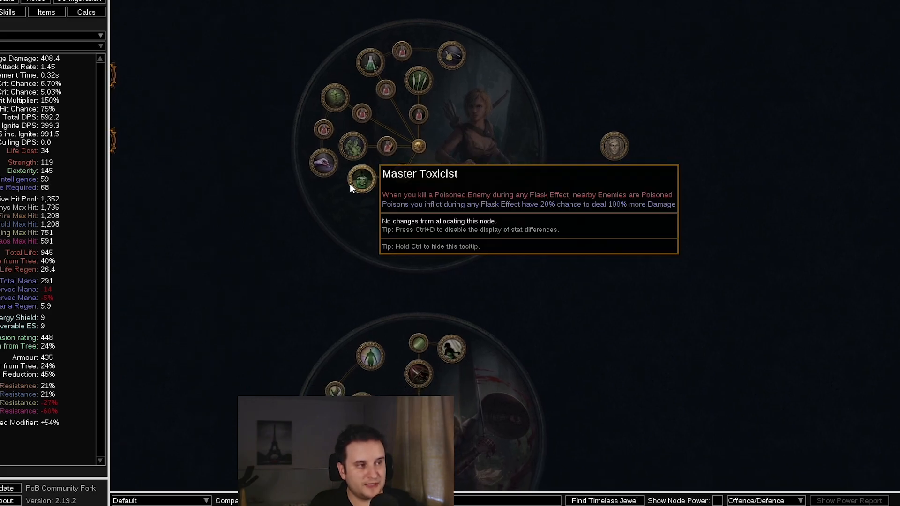
mouse_move(355, 159)
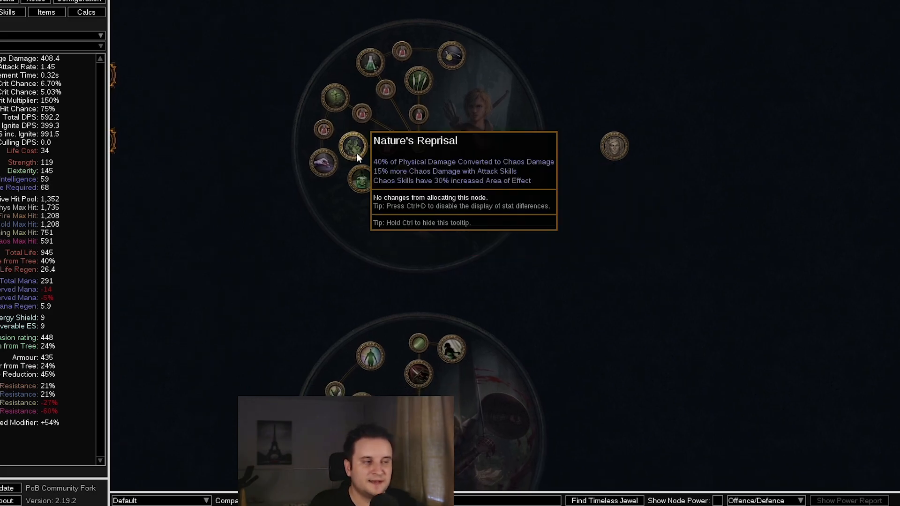
mouse_move(495, 265)
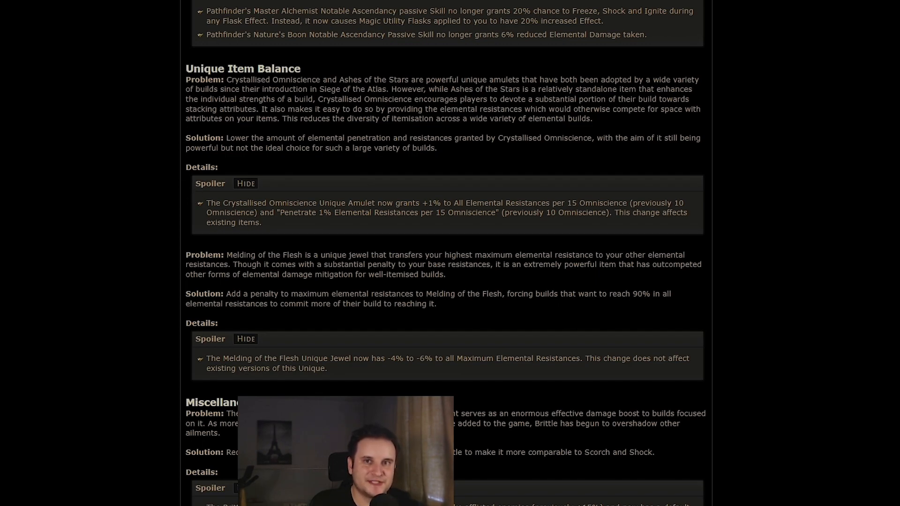
mouse_move(237, 165)
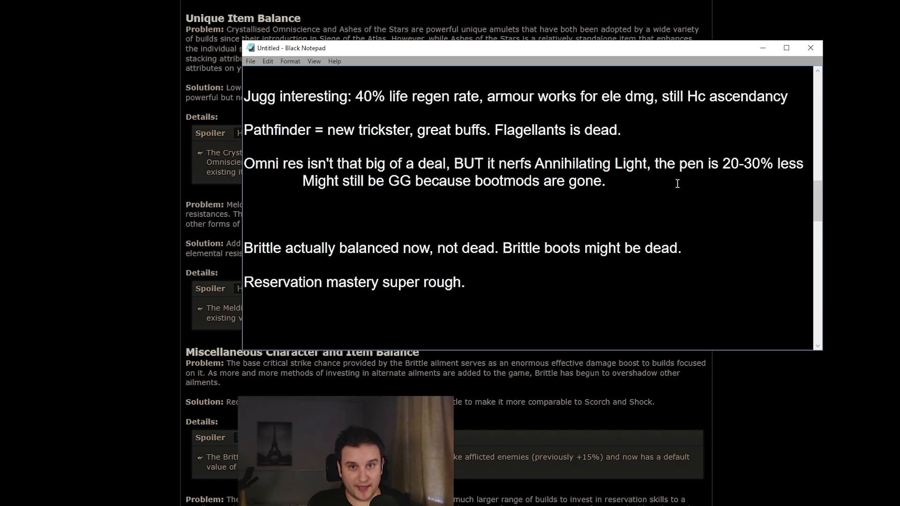
left_click(614, 181)
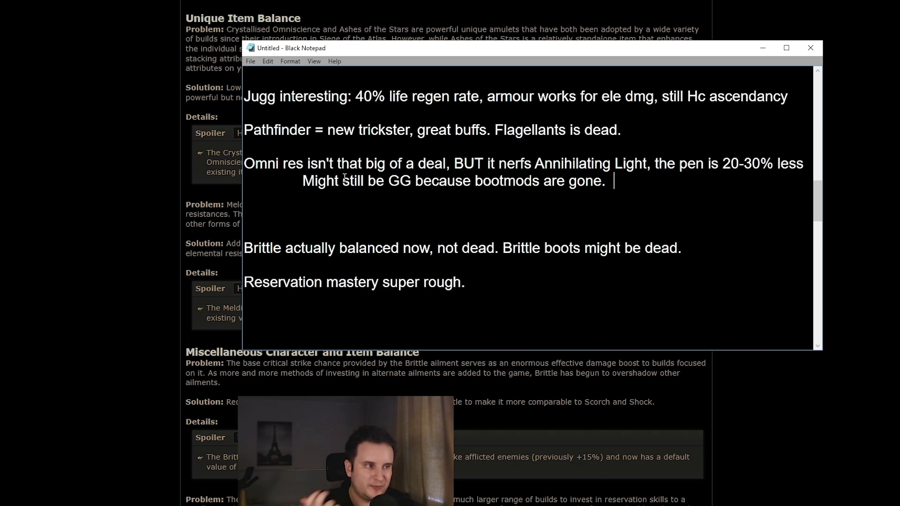
mouse_move(723, 168)
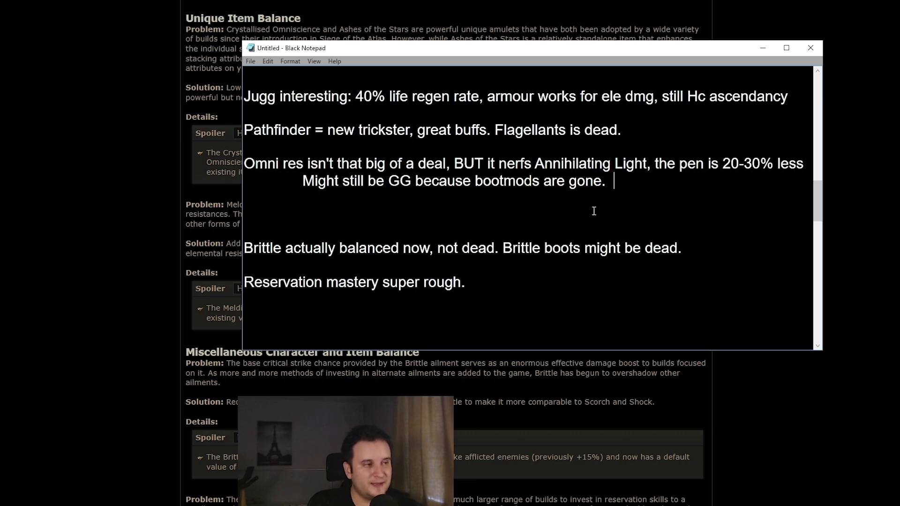
mouse_move(336, 169)
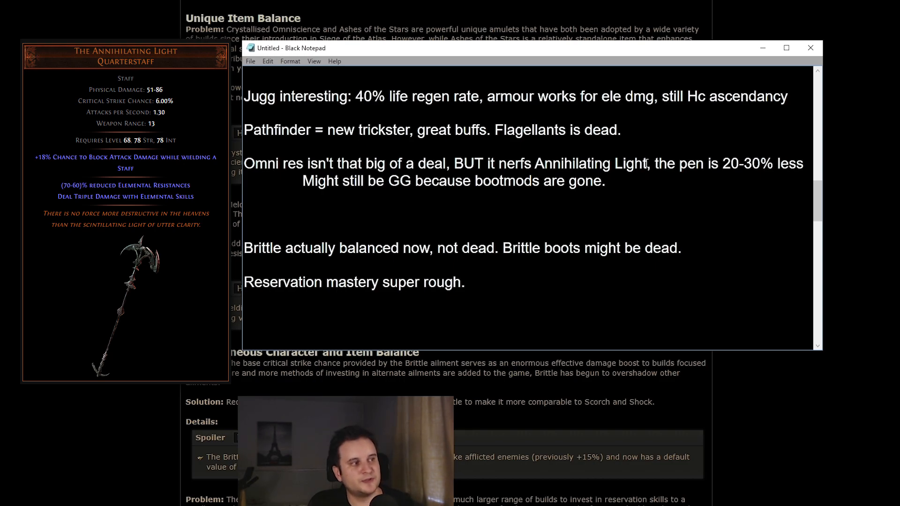
mouse_move(533, 168)
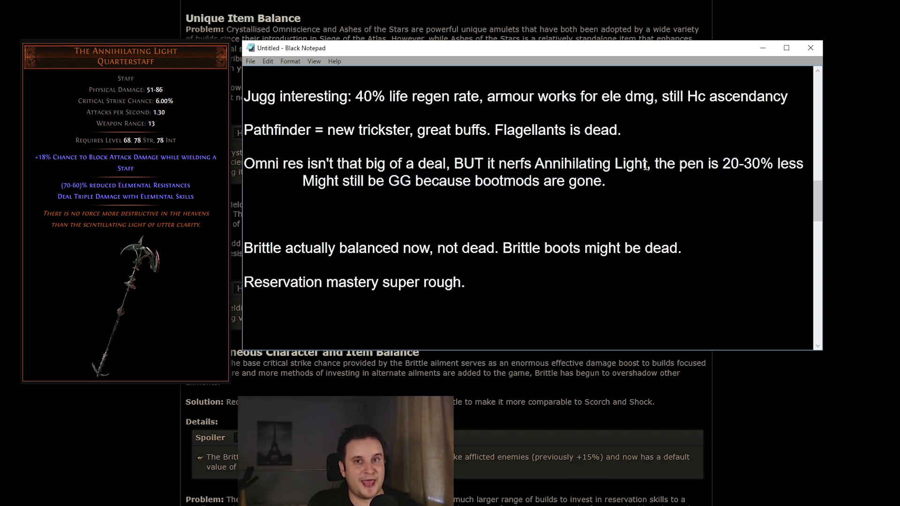
double_click(542, 164)
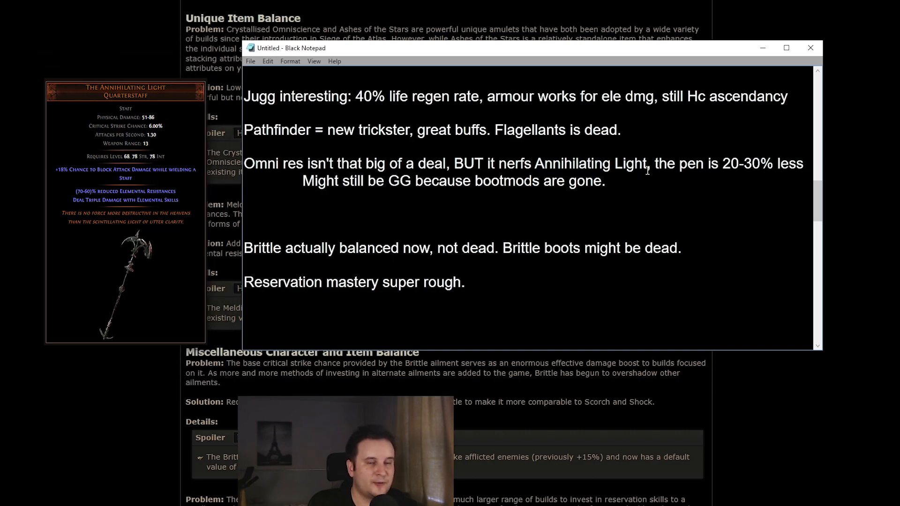
double_click(258, 198)
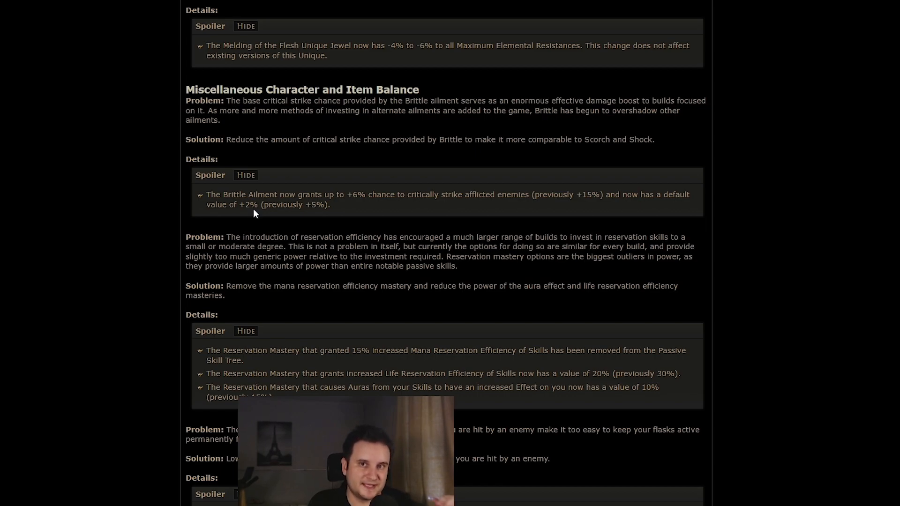
mouse_move(362, 207)
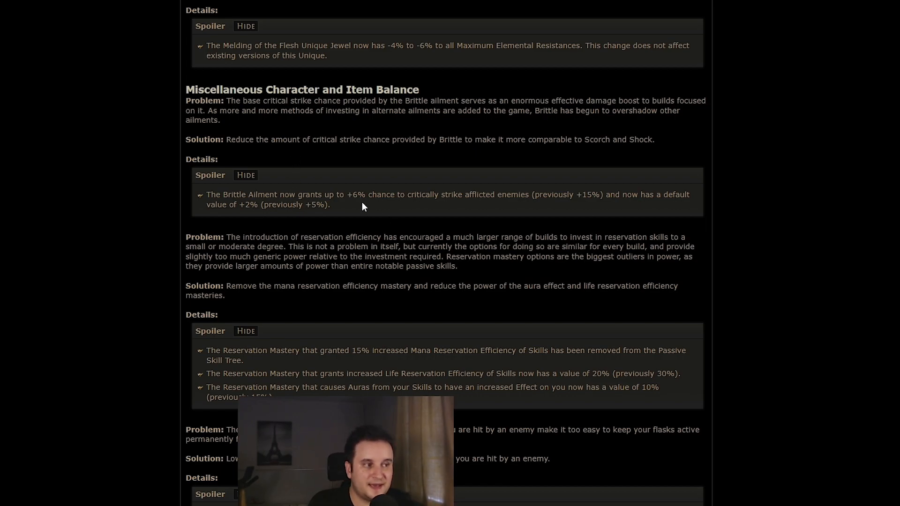
Select the Brittle default value text in the Miscellaneous Character and Item Balance section
double_click(584, 194)
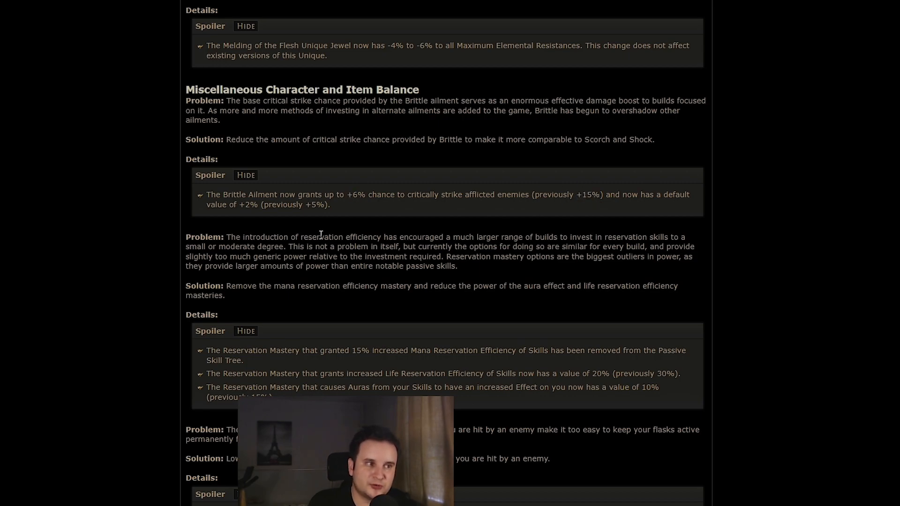
mouse_move(371, 231)
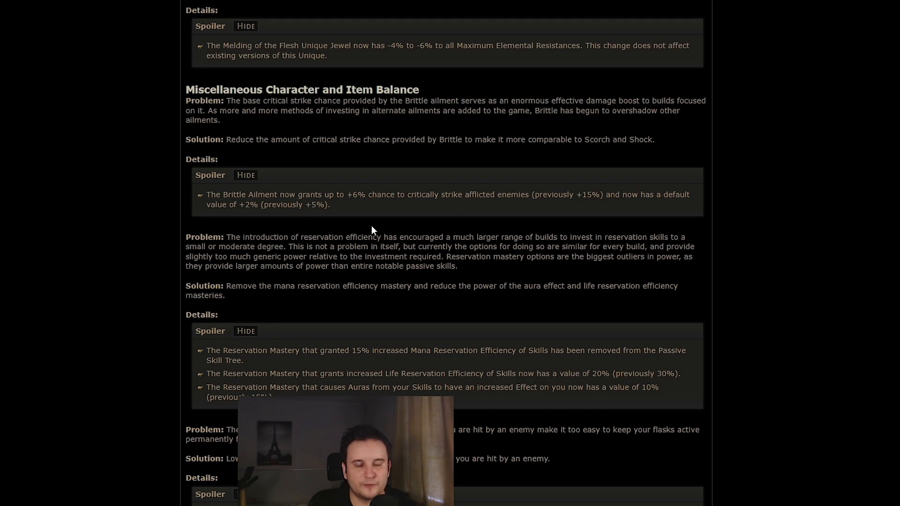
mouse_move(360, 223)
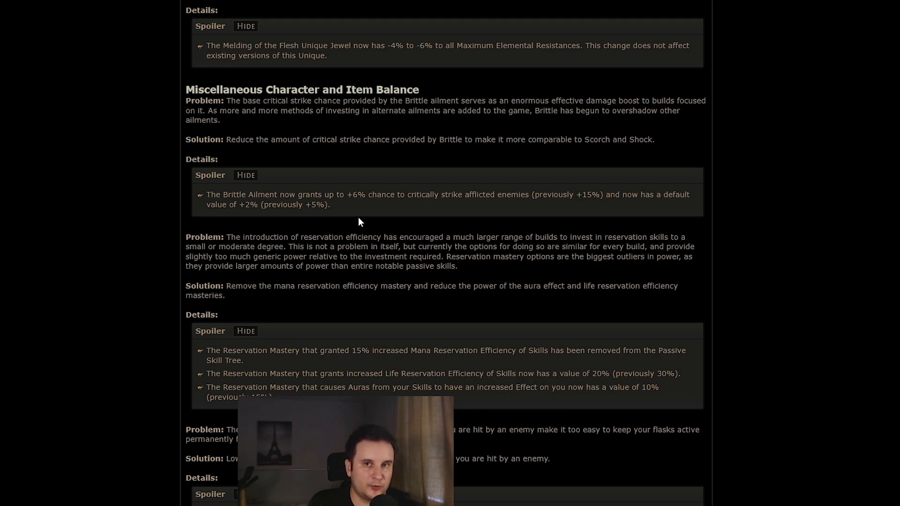
mouse_move(347, 209)
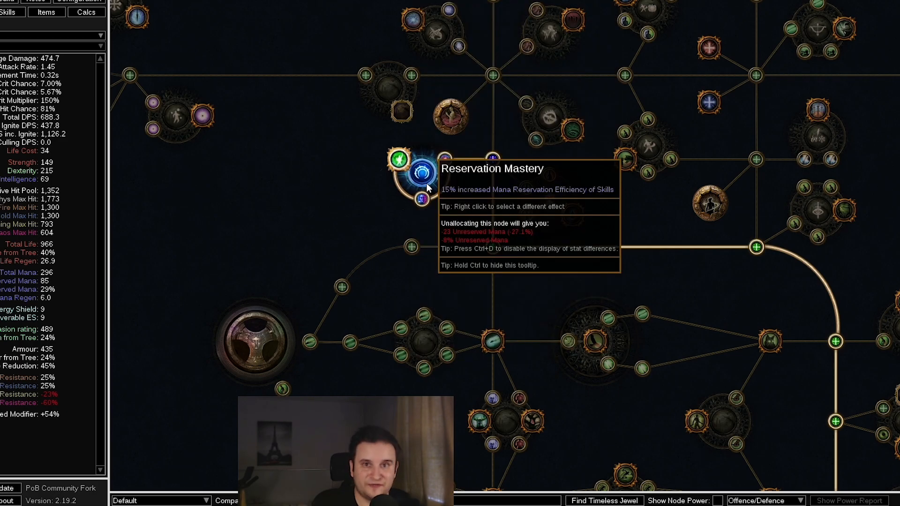
Scroll the passive tree to the Reservation Mastery and Charisma nodes
scroll("down", 3)
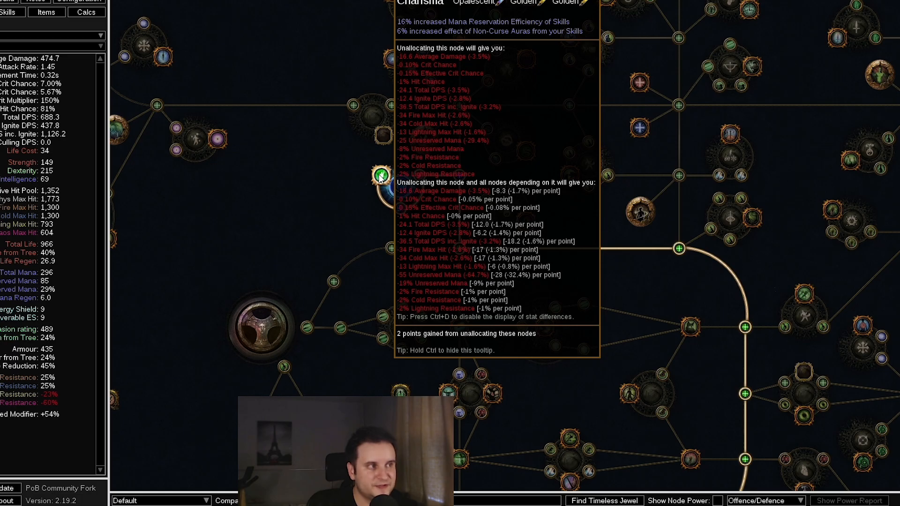
scroll("down", 3)
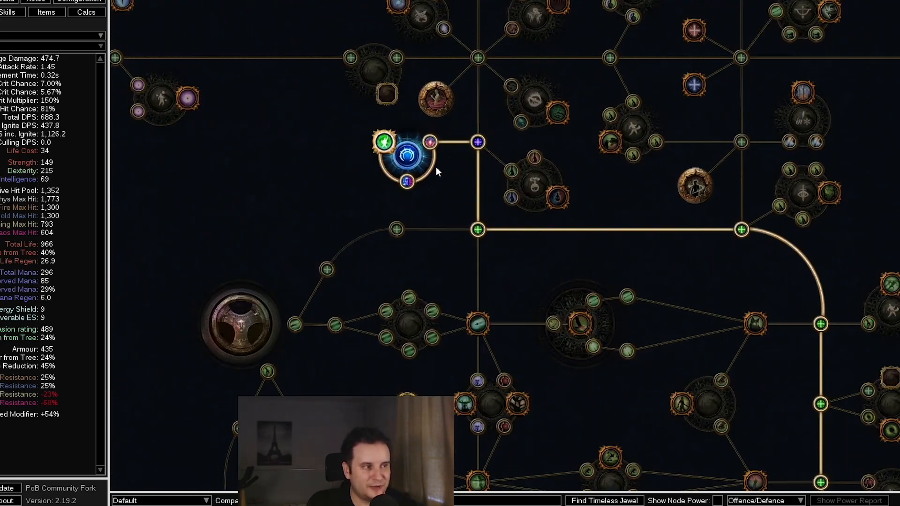
mouse_move(410, 154)
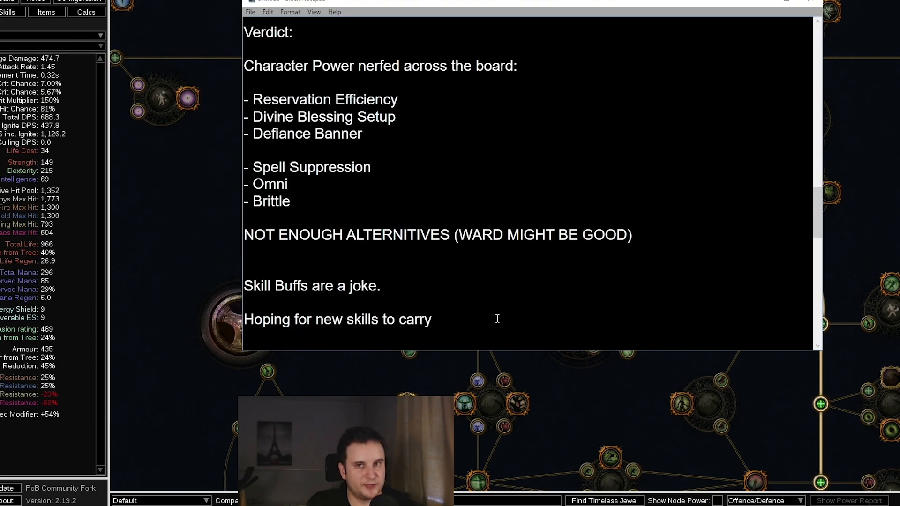
mouse_move(263, 69)
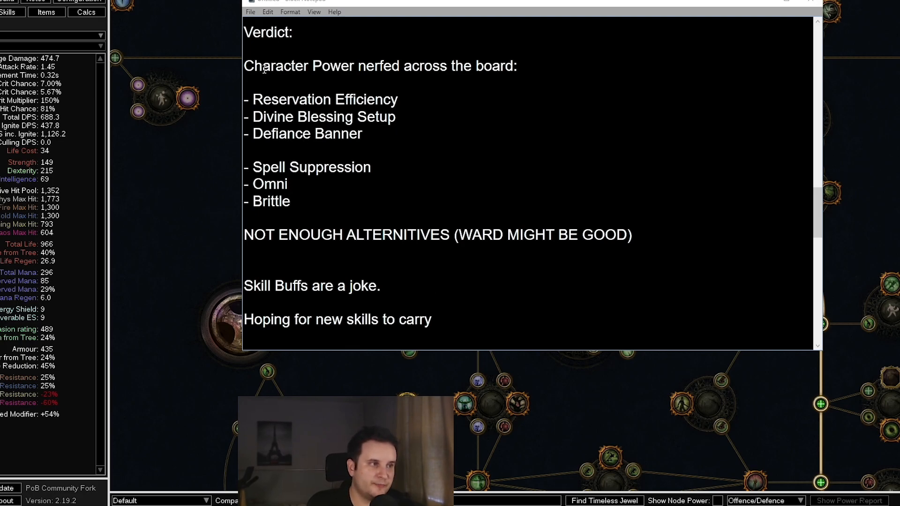
triple_click(379, 65)
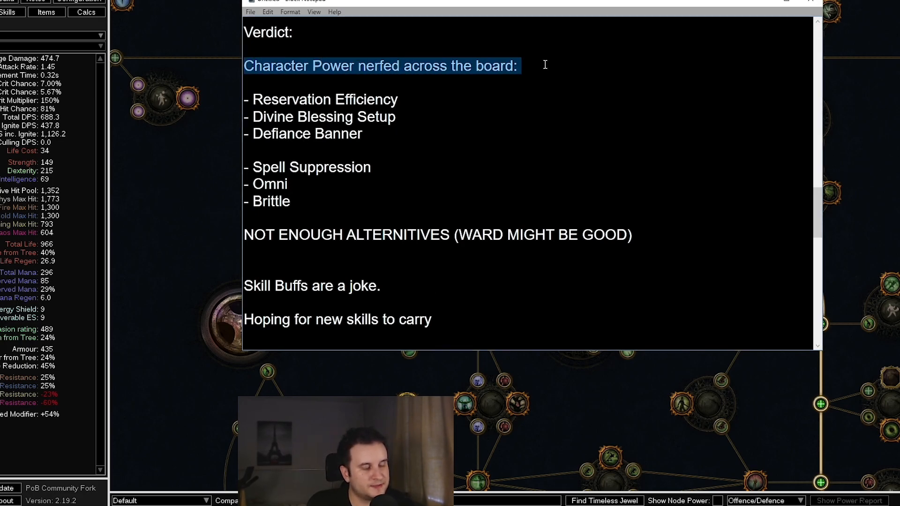
double_click(324, 100)
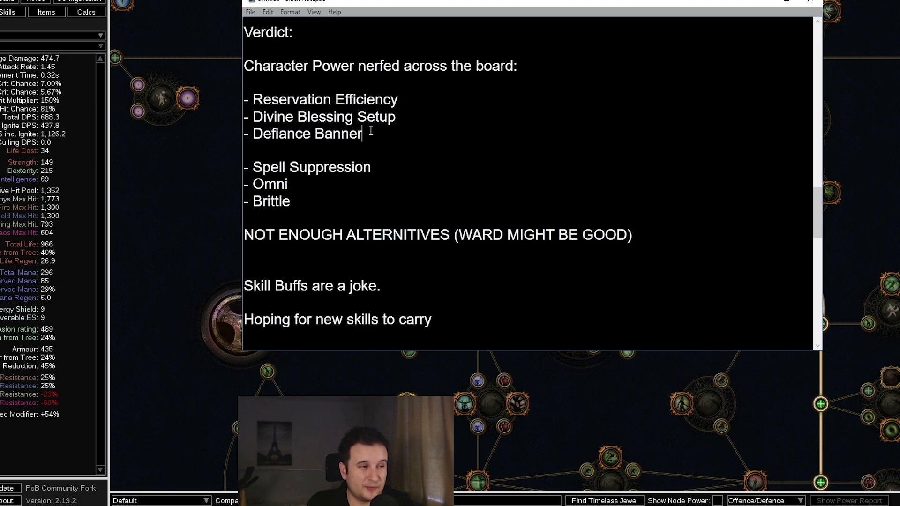
double_click(312, 167)
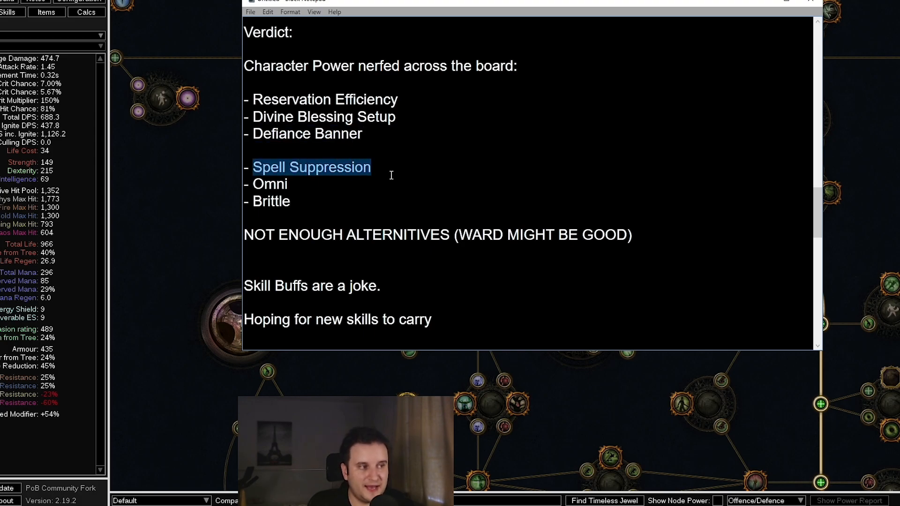
left_click(289, 184)
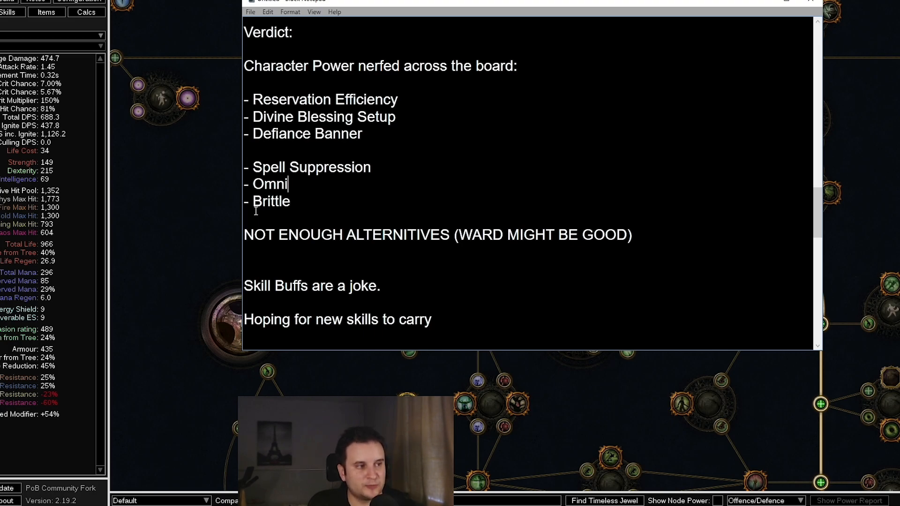
double_click(270, 201)
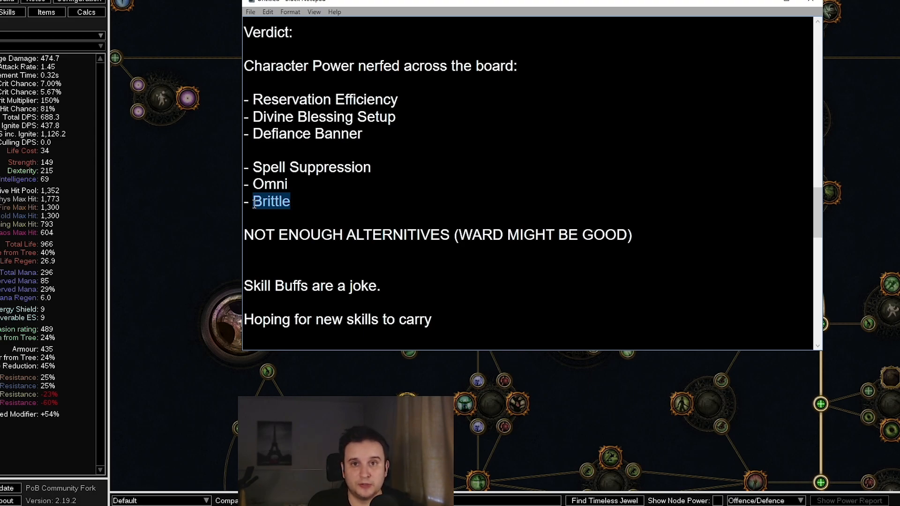
left_click_drag(255, 201, 241, 61)
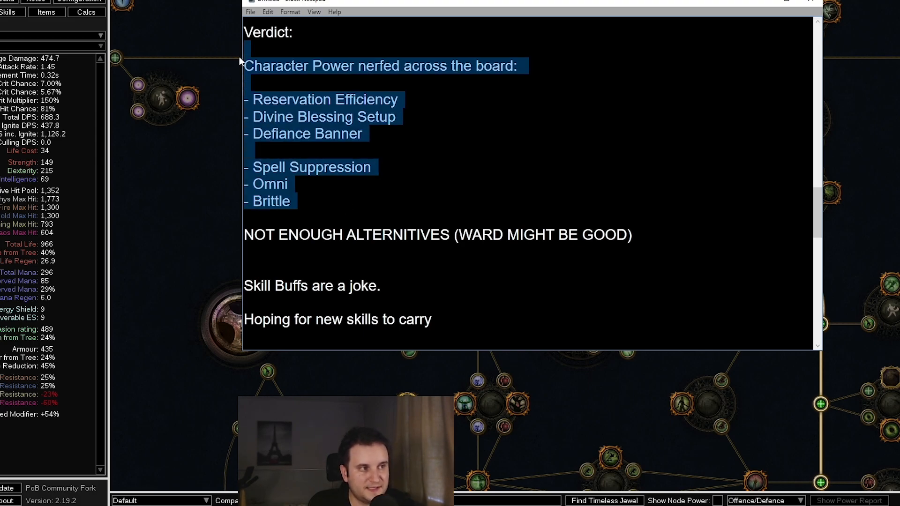
left_click(344, 234)
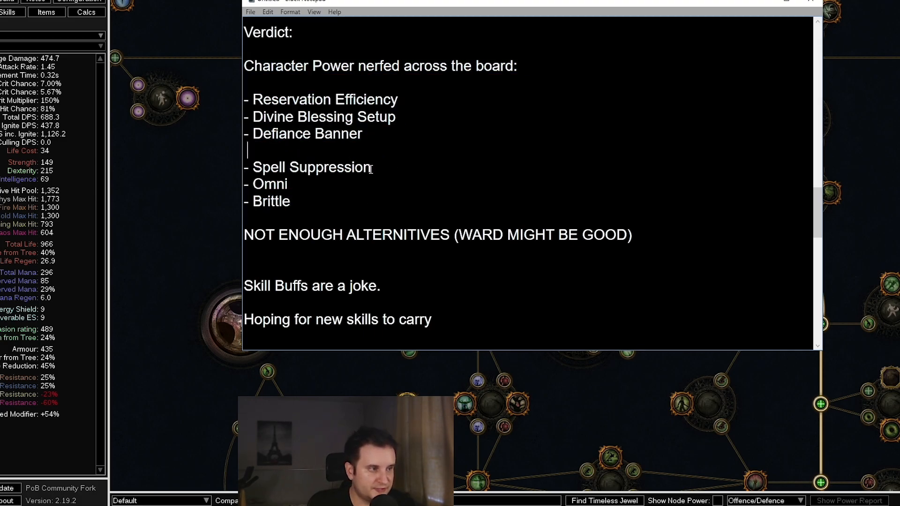
left_click(632, 235)
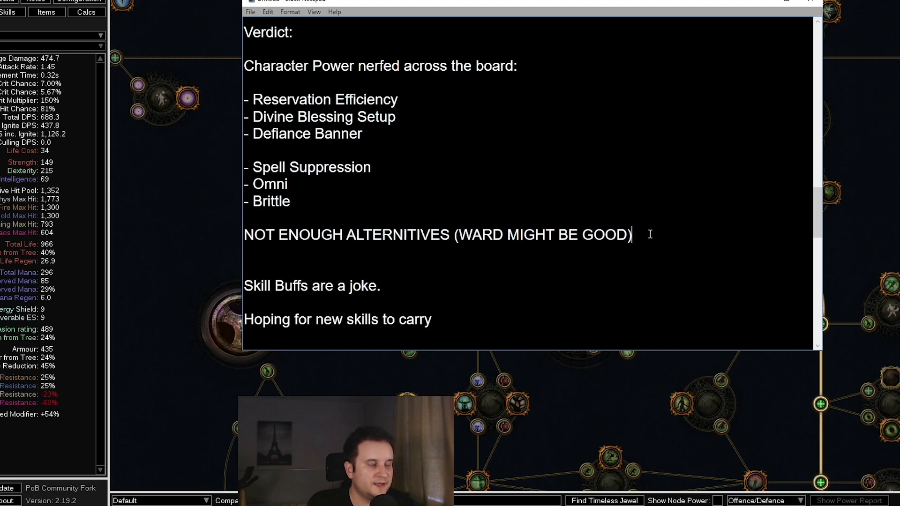
mouse_move(626, 247)
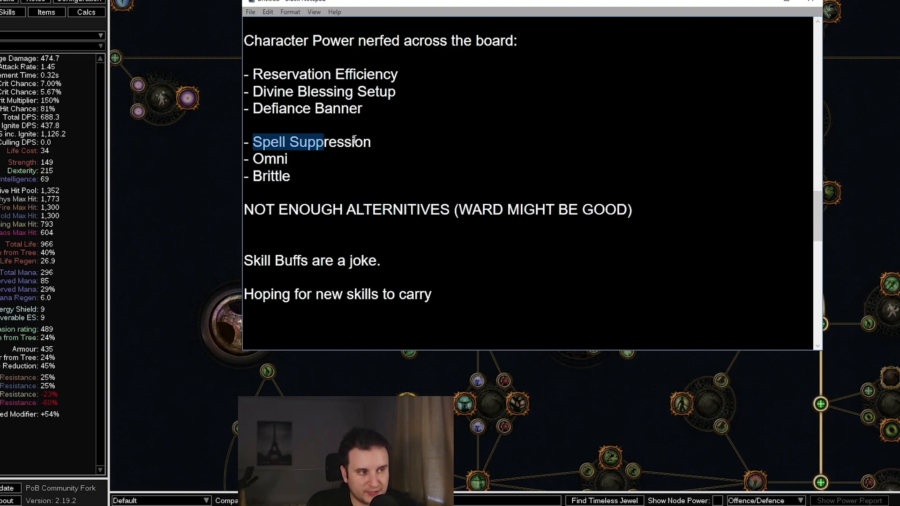
left_click(372, 159)
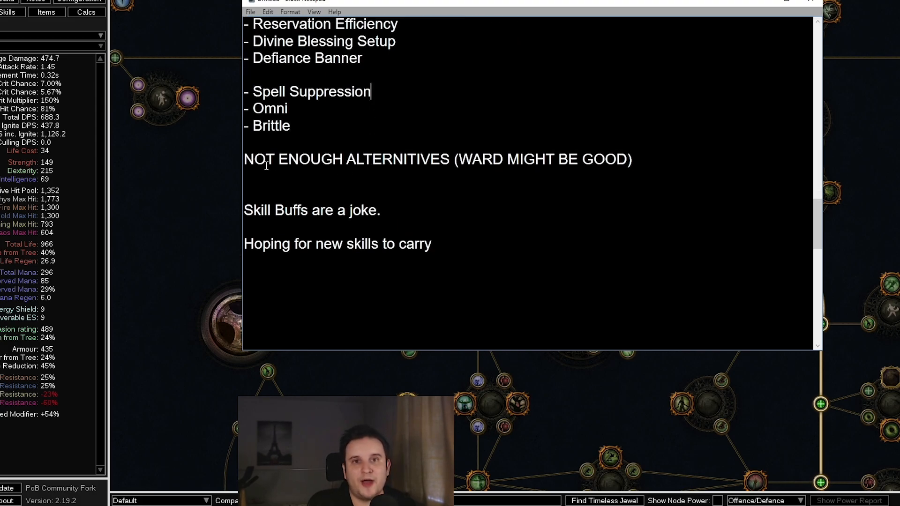
double_click(480, 159)
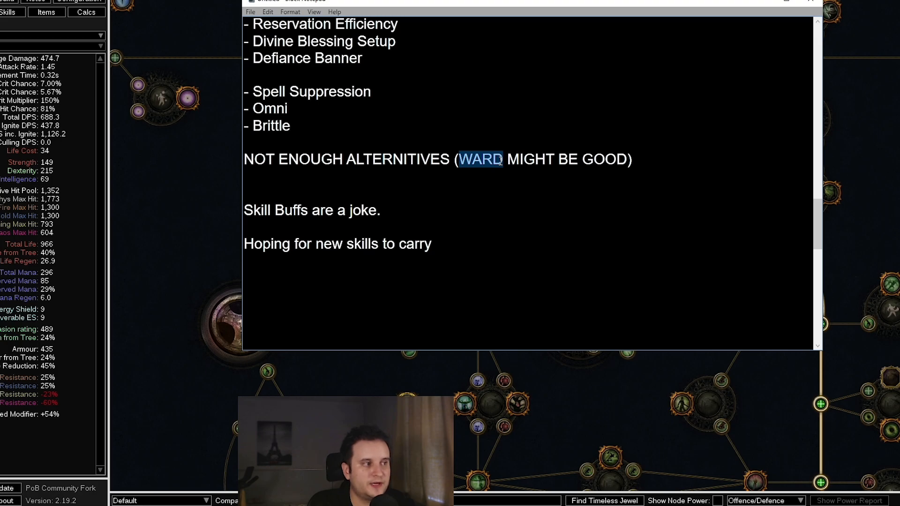
left_click(647, 159)
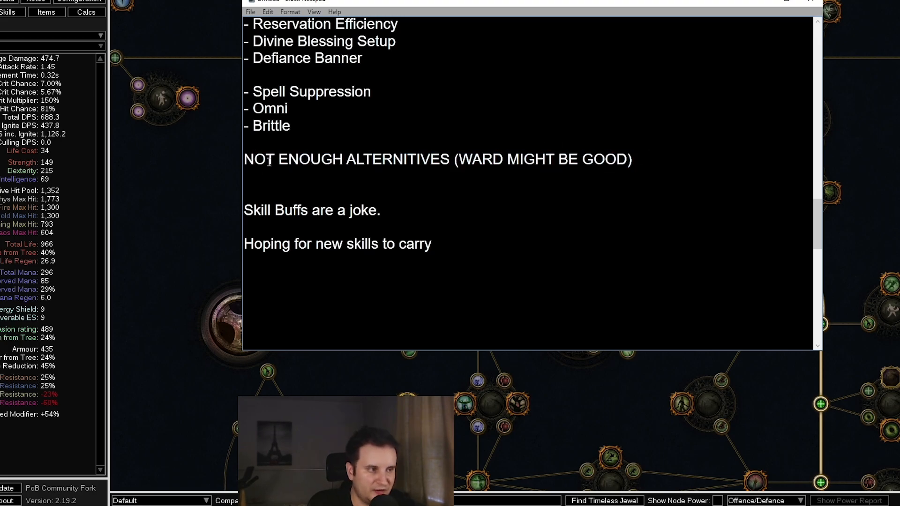
scroll("down", 3)
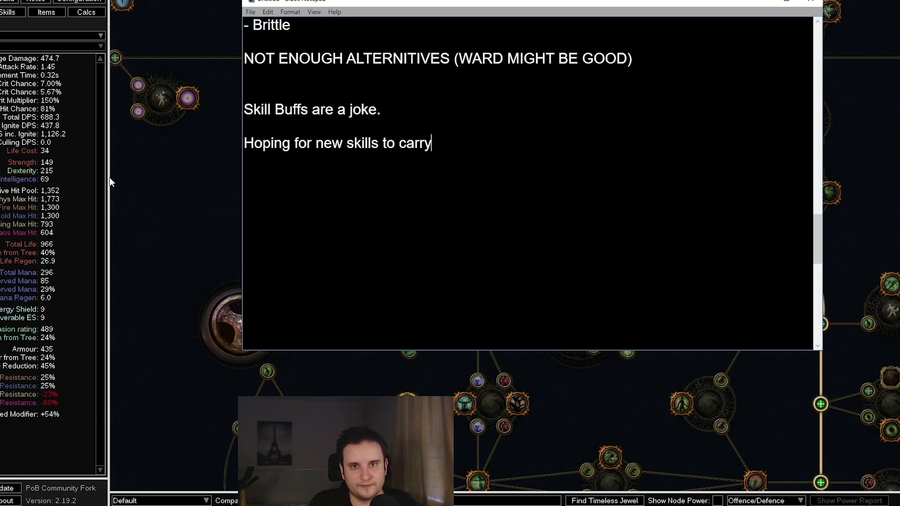
scroll("up", 3)
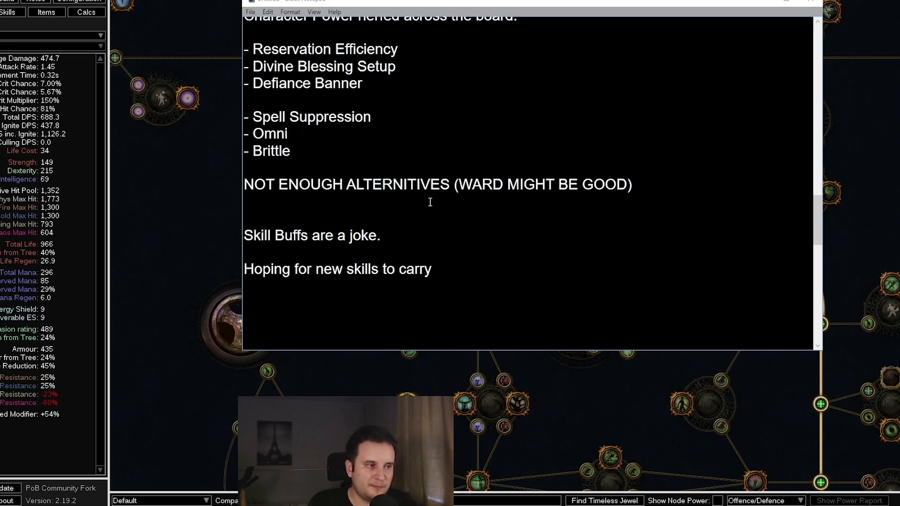
triple_click(311, 235)
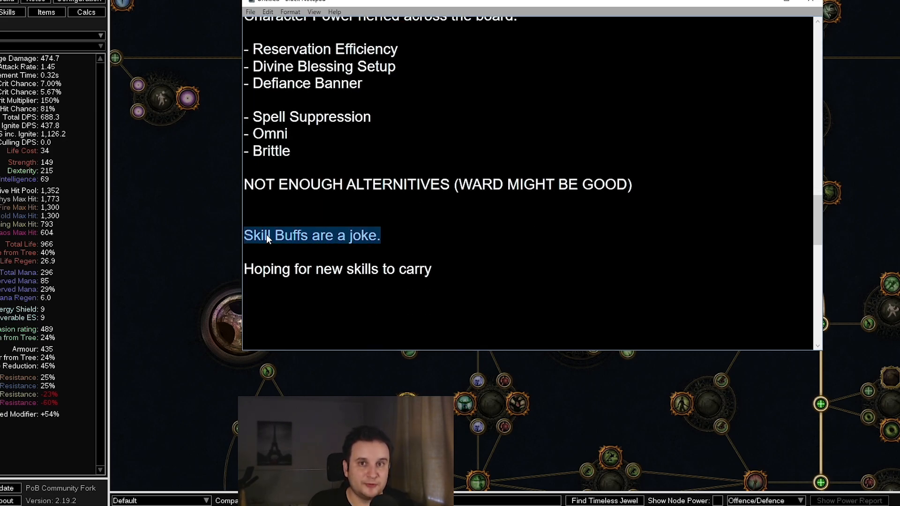
left_click(402, 279)
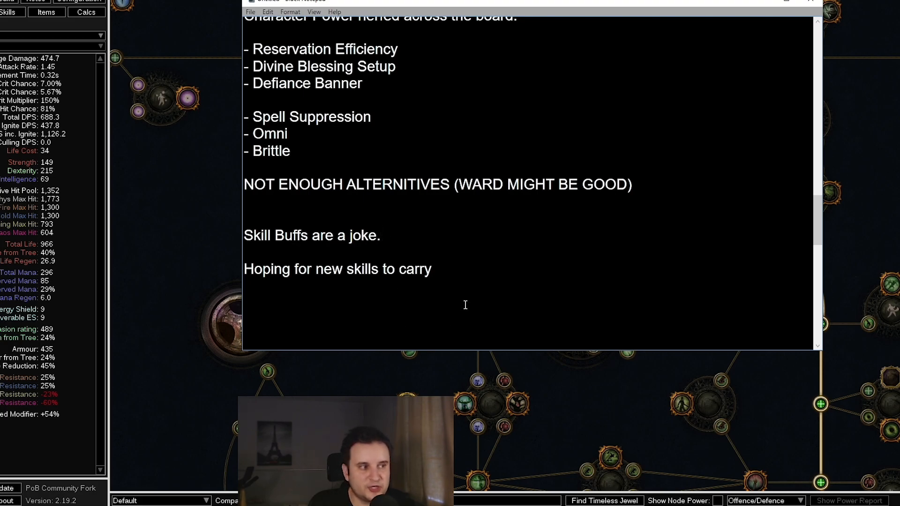
triple_click(311, 235)
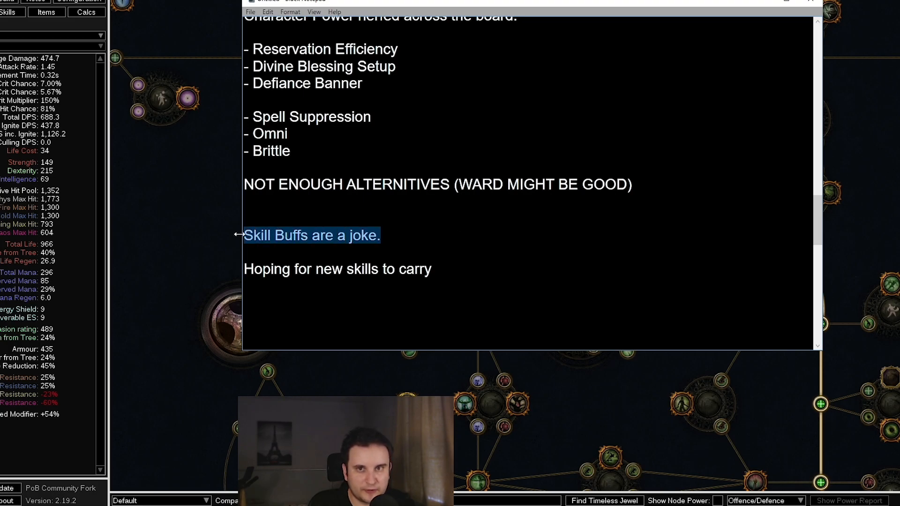
left_click(353, 236)
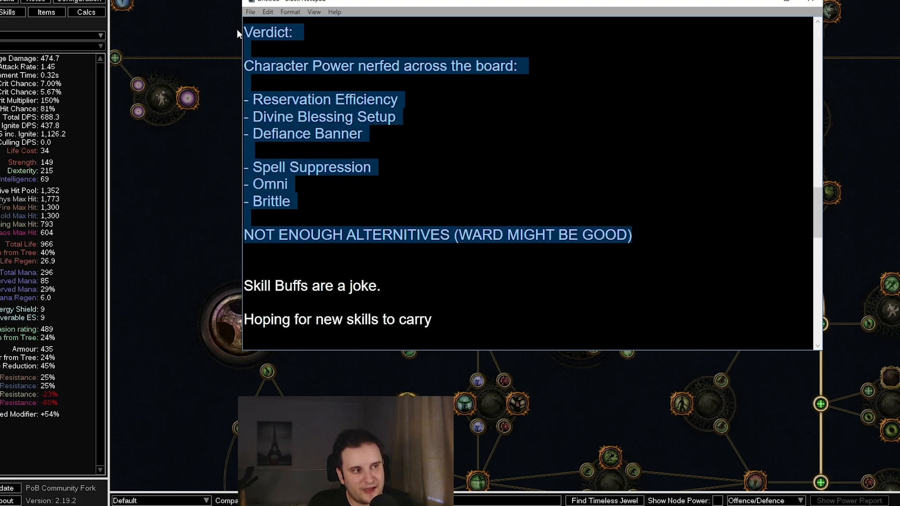
left_click(363, 134)
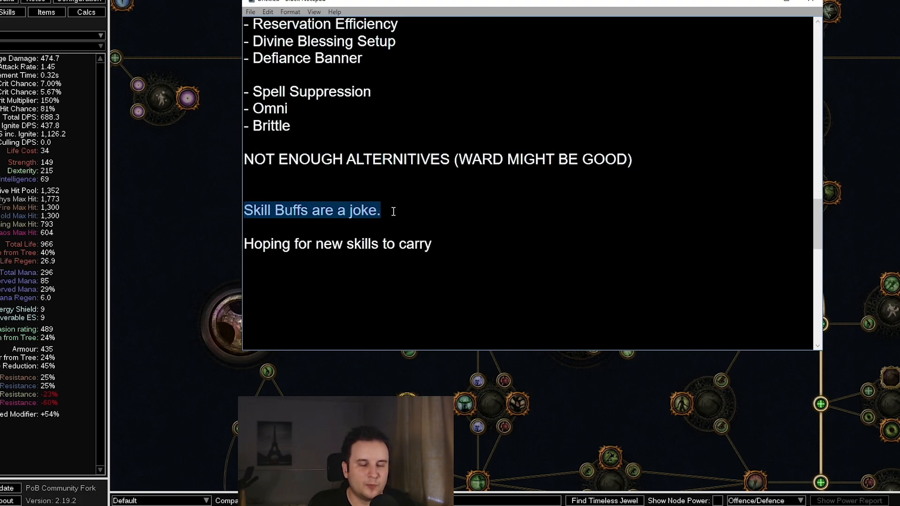
left_click(393, 210)
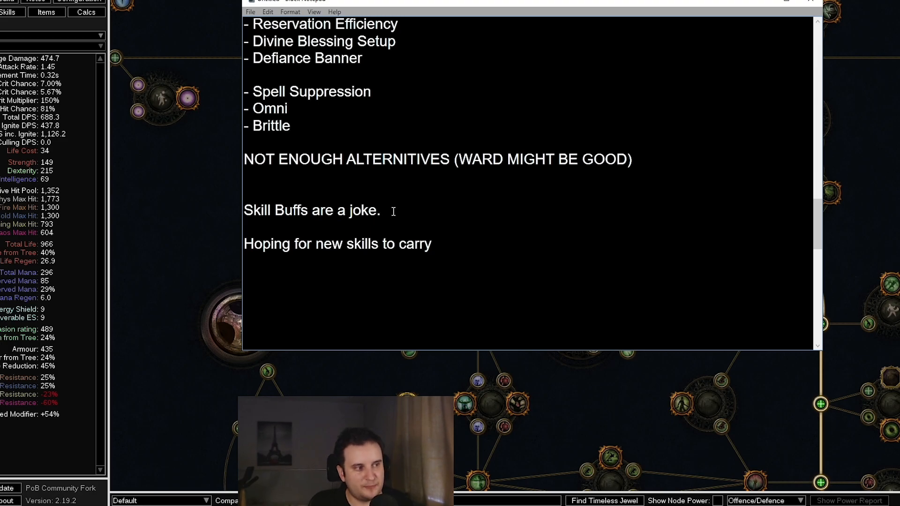
triple_click(337, 243)
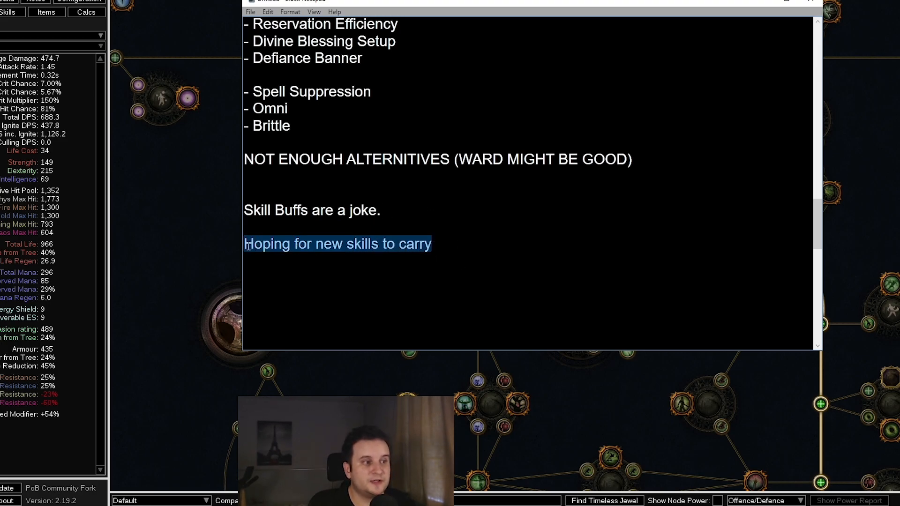
left_click(438, 244)
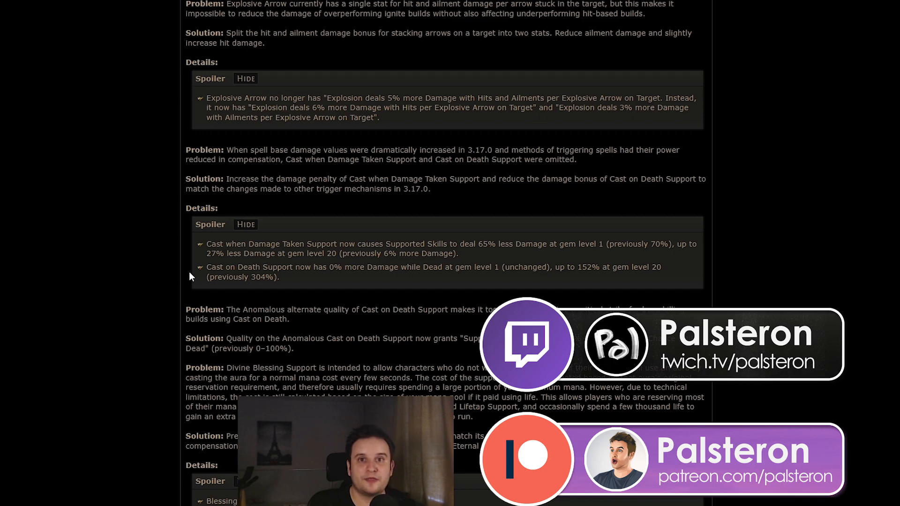
Scroll up past Minion Balance to the Flesh and Stone and Defiance Banner changes
scroll("down", 3)
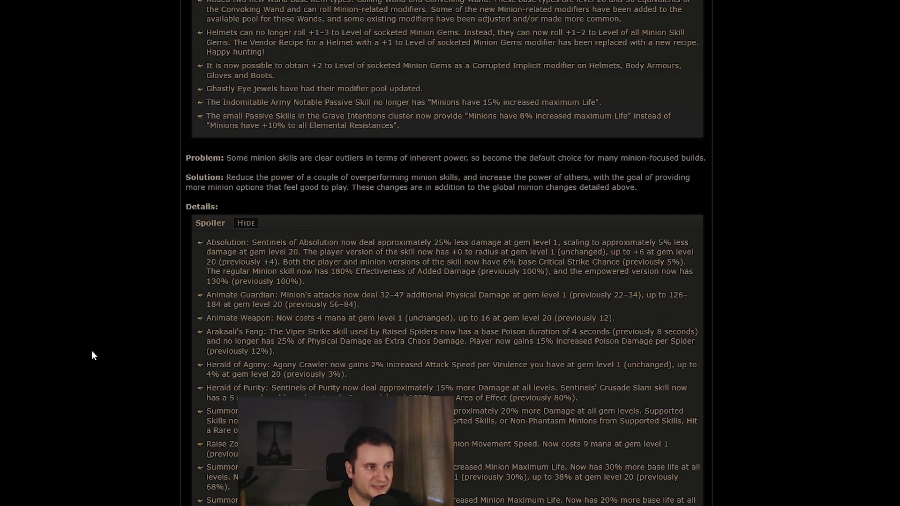
scroll("up", 3)
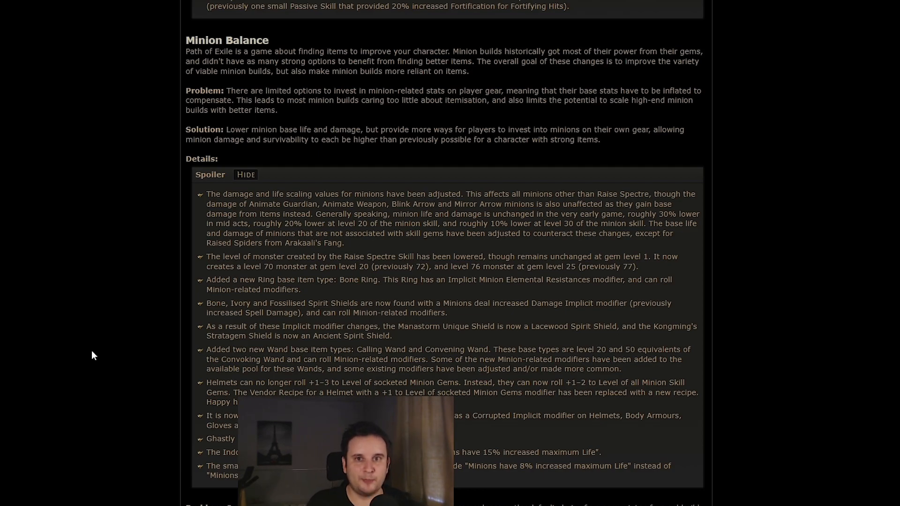
scroll("up", 3)
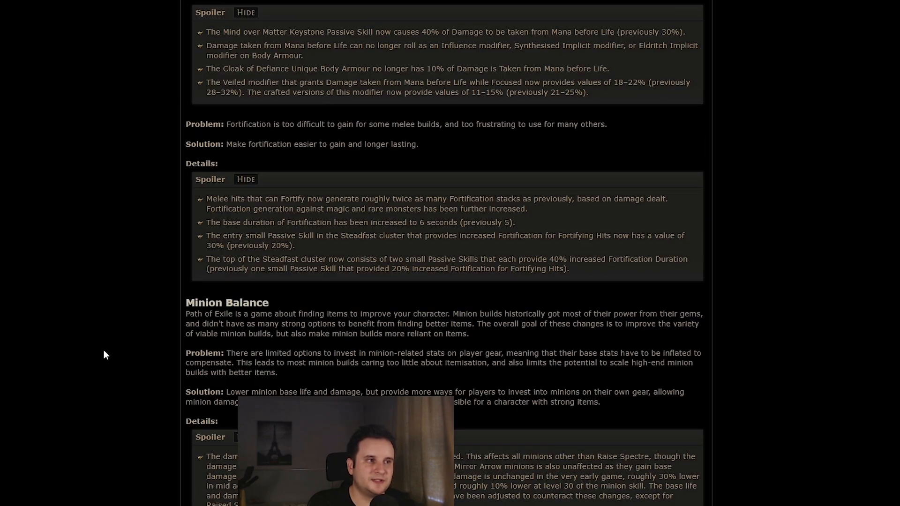
scroll("up", 3)
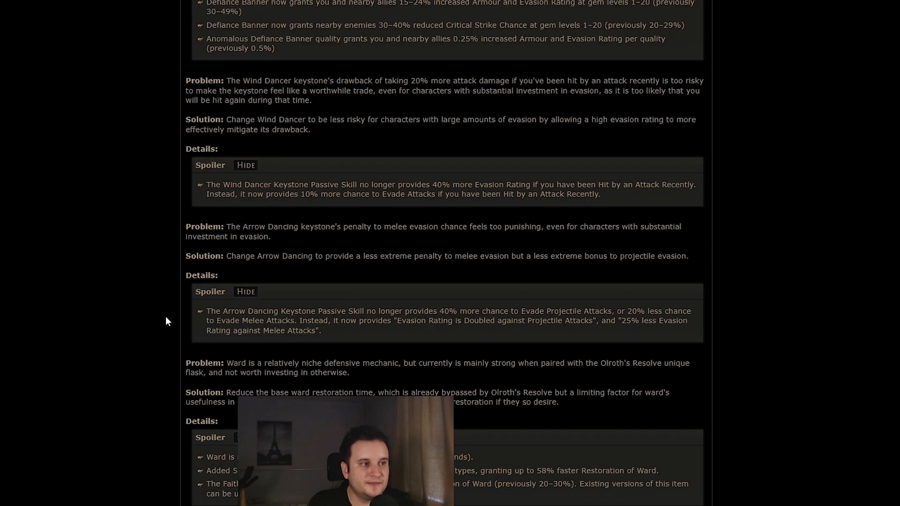
scroll("up", 3)
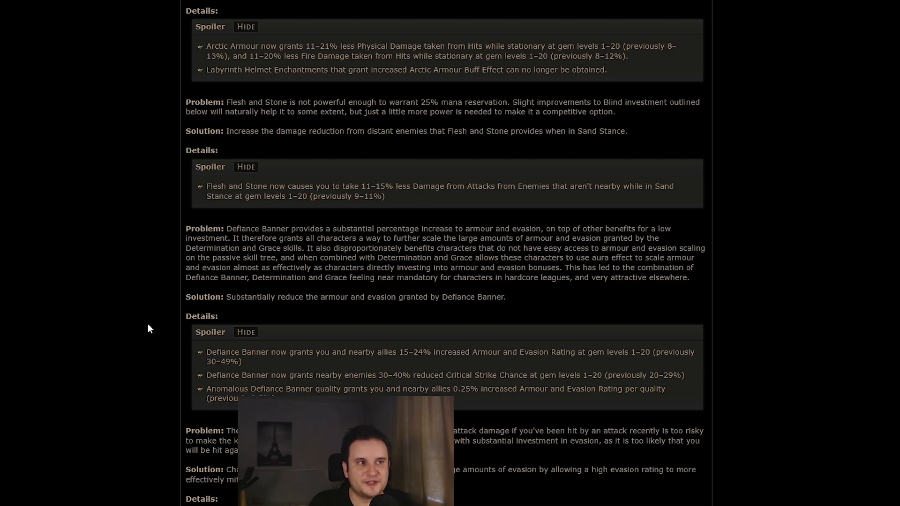
mouse_move(240, 309)
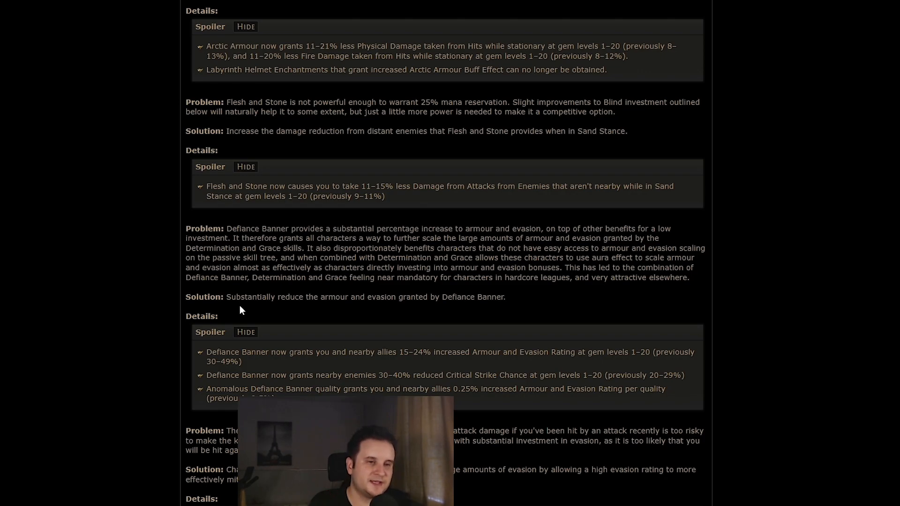
mouse_move(226, 294)
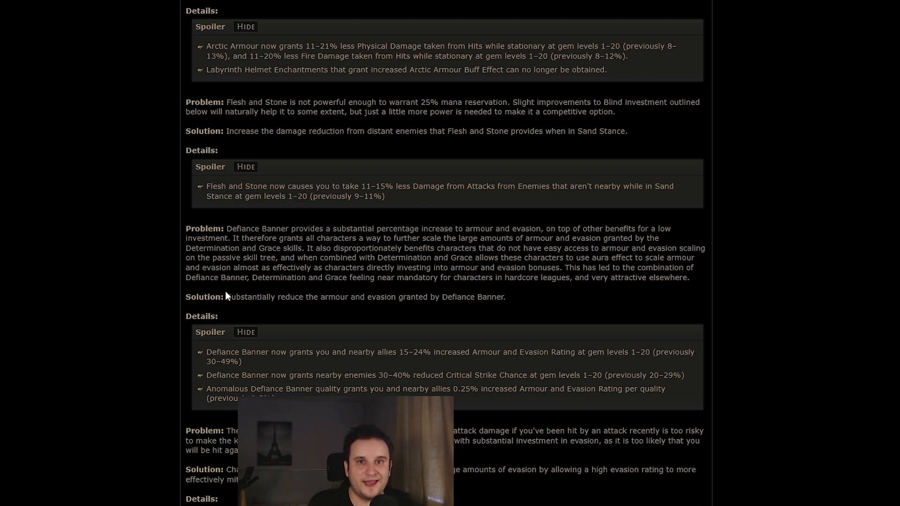
mouse_move(182, 289)
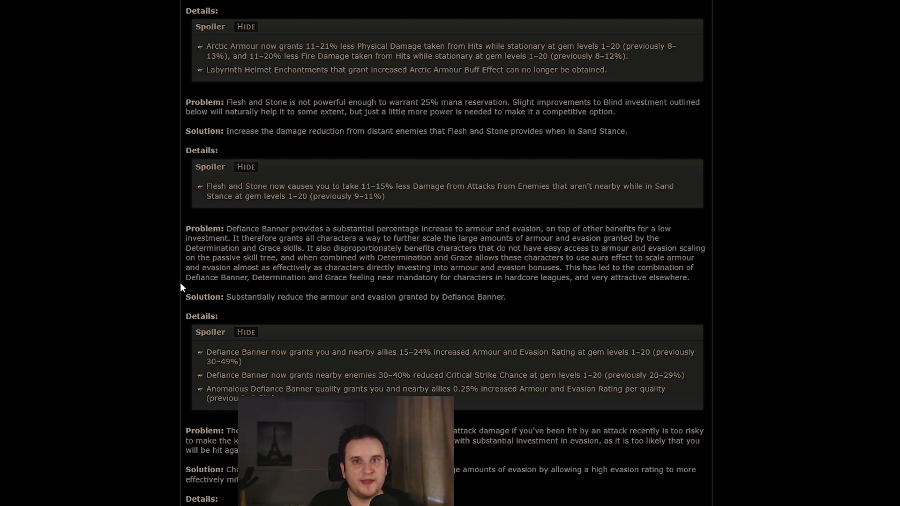
mouse_move(86, 290)
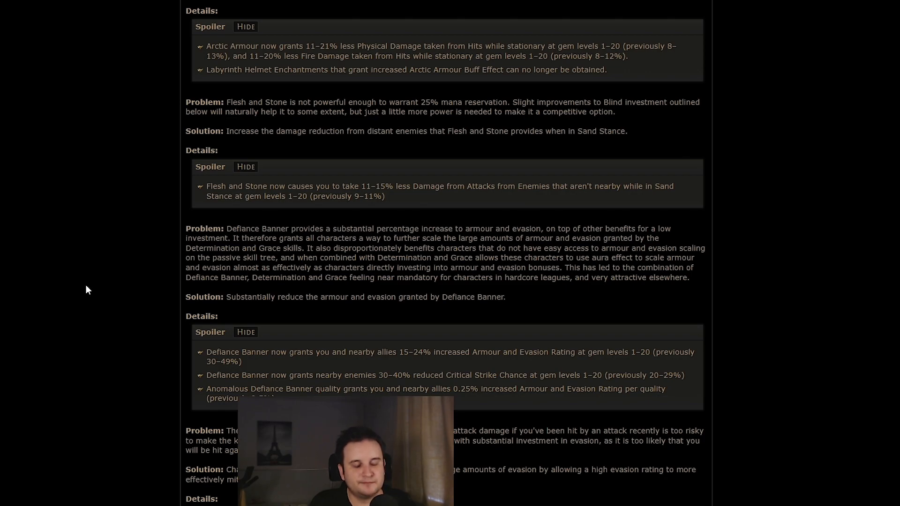